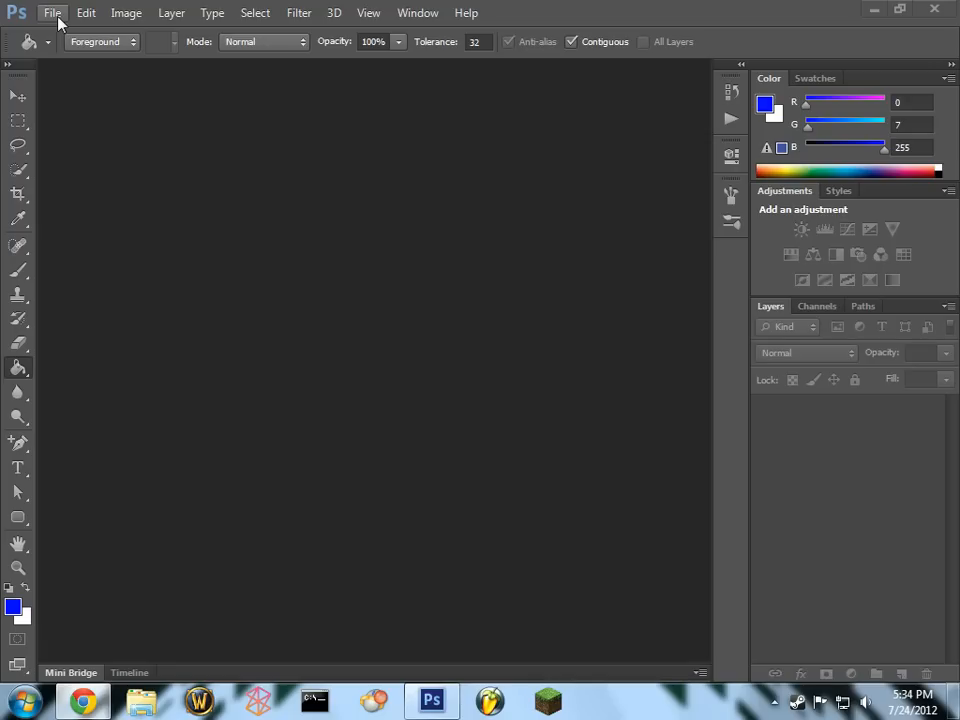
mouse_move(124, 570)
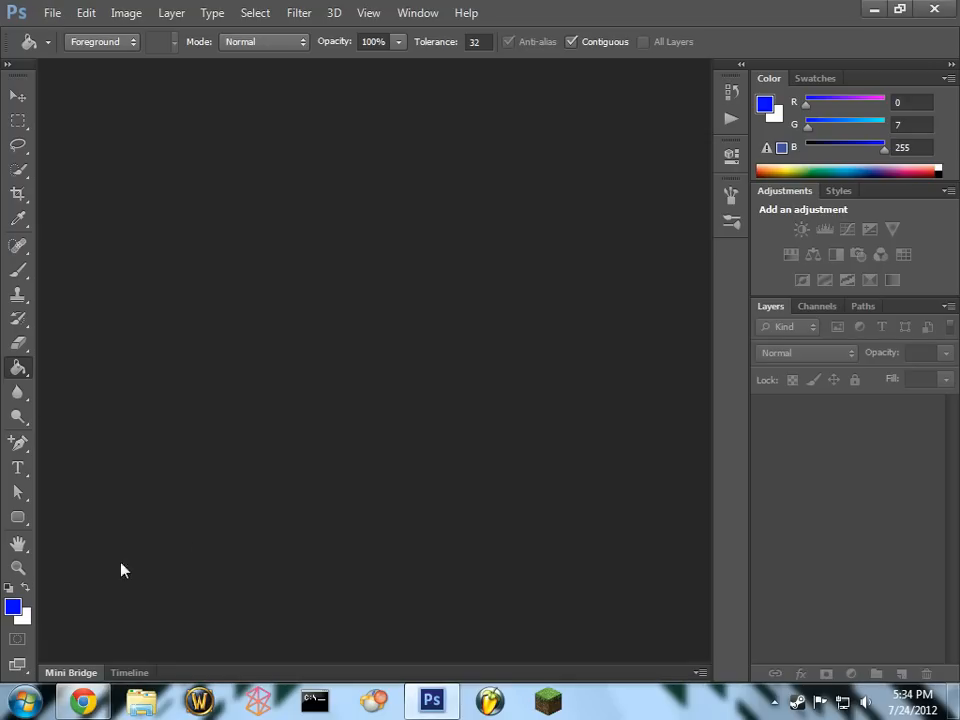
Step: Reset the colours to a black foreground and a white background
left_click(13, 607)
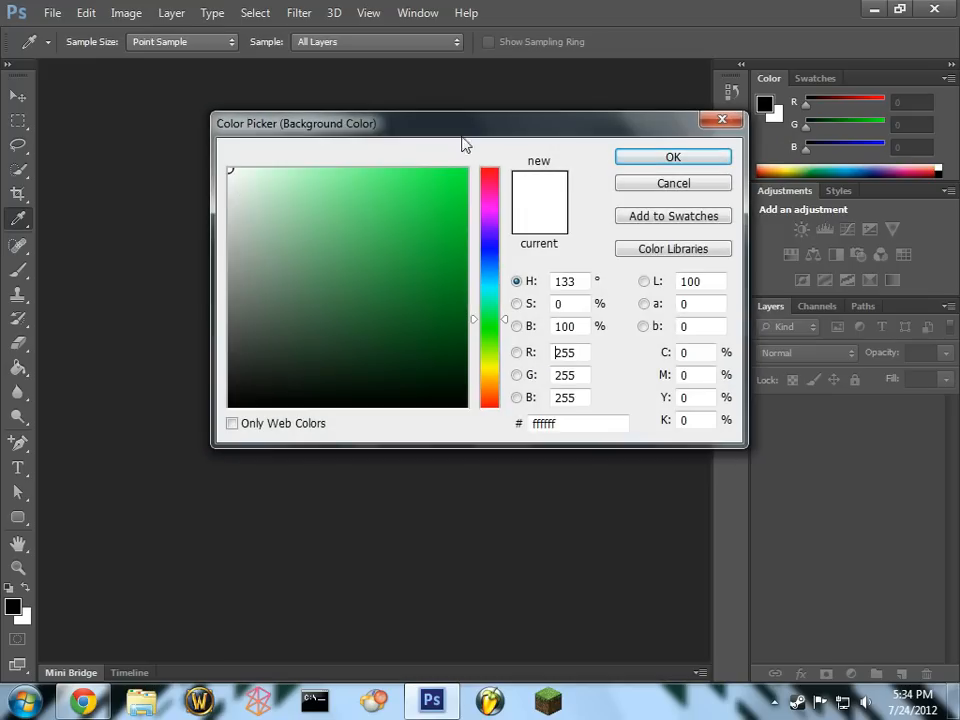
left_click(52, 13)
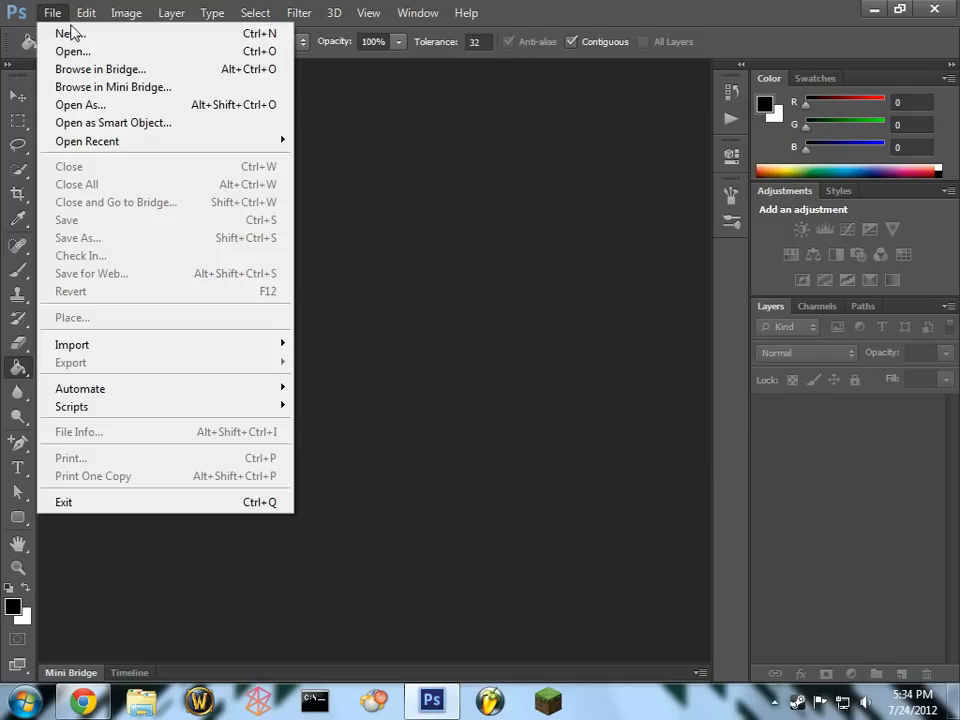
Step: Create a new 1600 x 1200 pixel document with White background contents
left_click(70, 33)
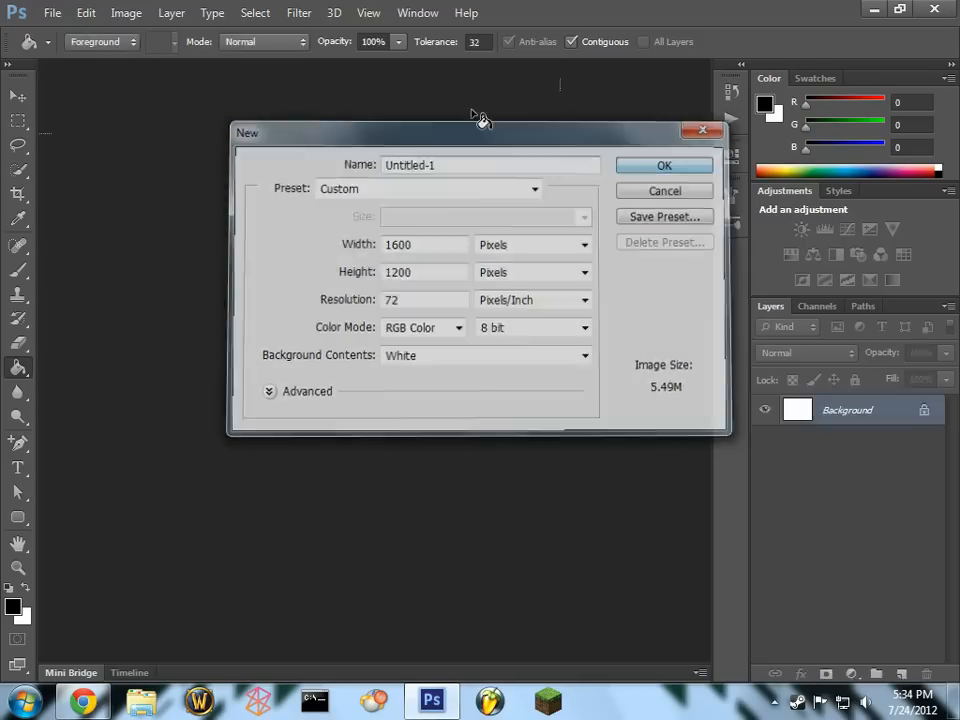
left_click(664, 165)
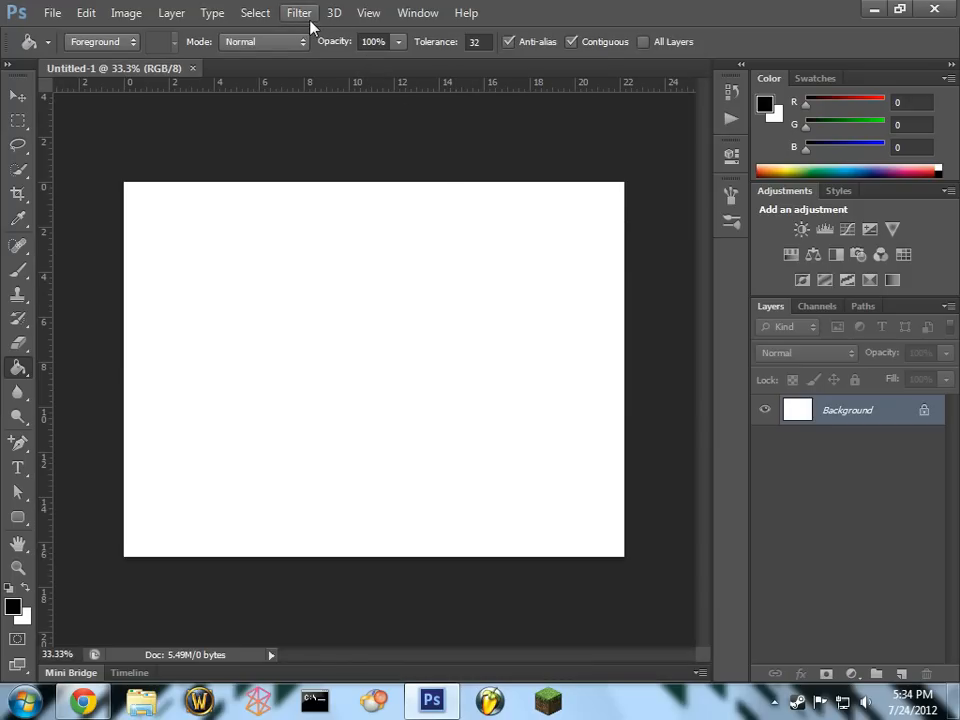
Step: Render black-and-white Clouds across the whole white canvas
left_click(299, 12)
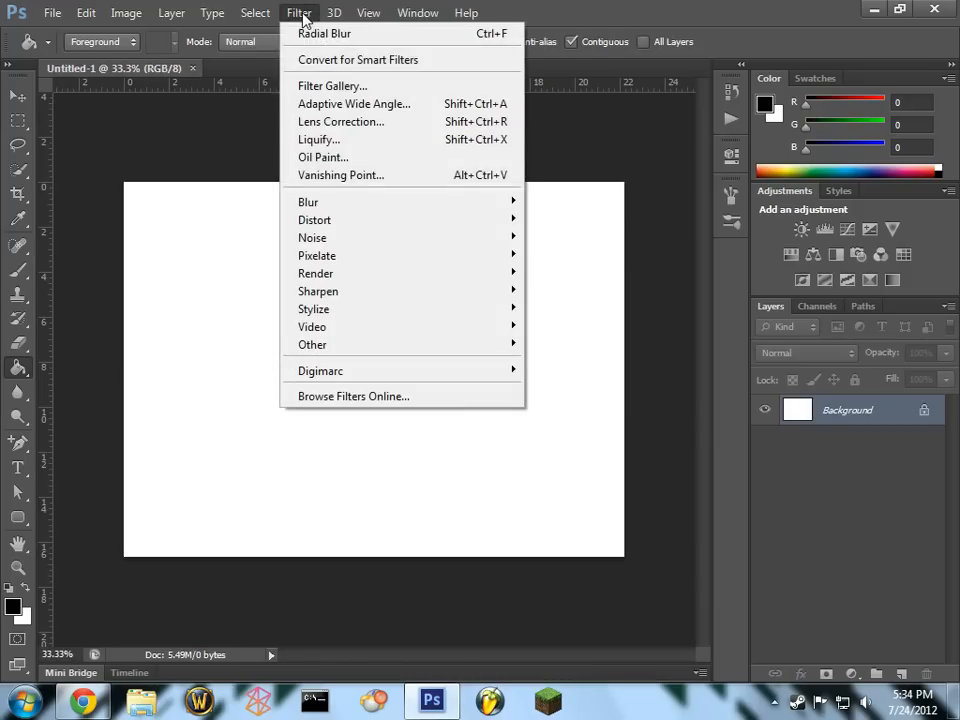
mouse_move(316, 273)
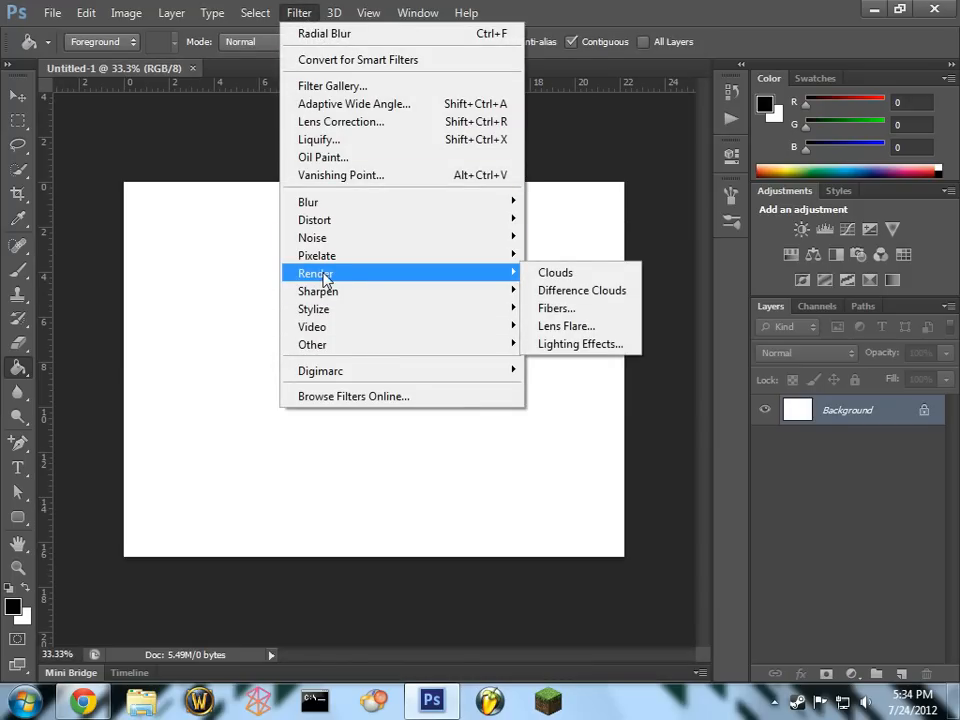
mouse_move(447, 278)
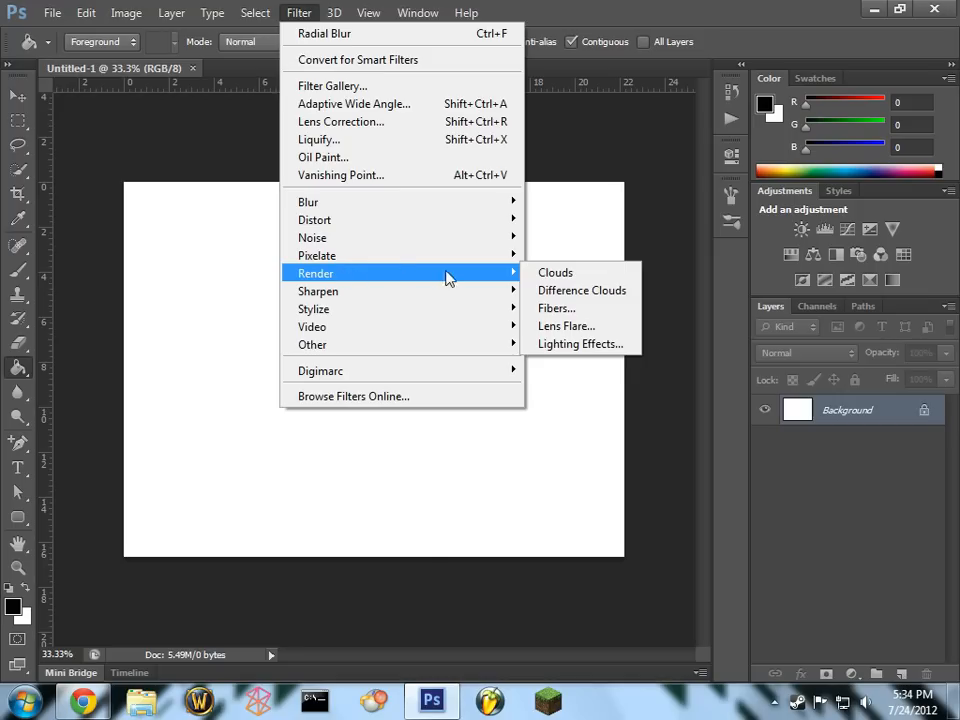
left_click(555, 272)
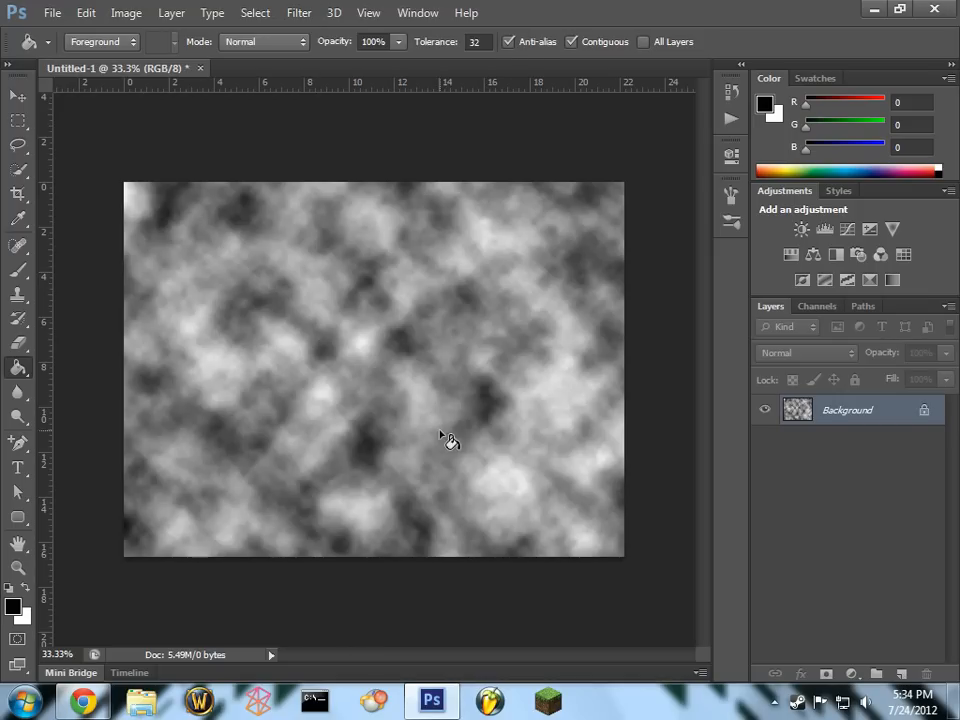
left_click(299, 13)
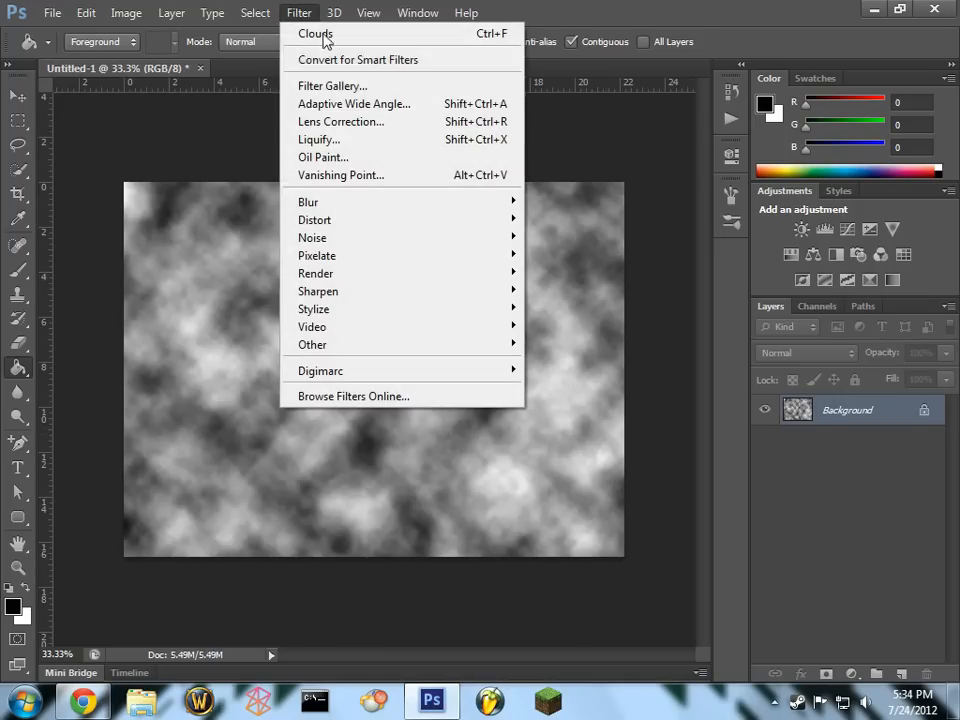
Step: Preview the Plastic Wrap filter in the Filter Gallery, then cancel it
left_click(332, 85)
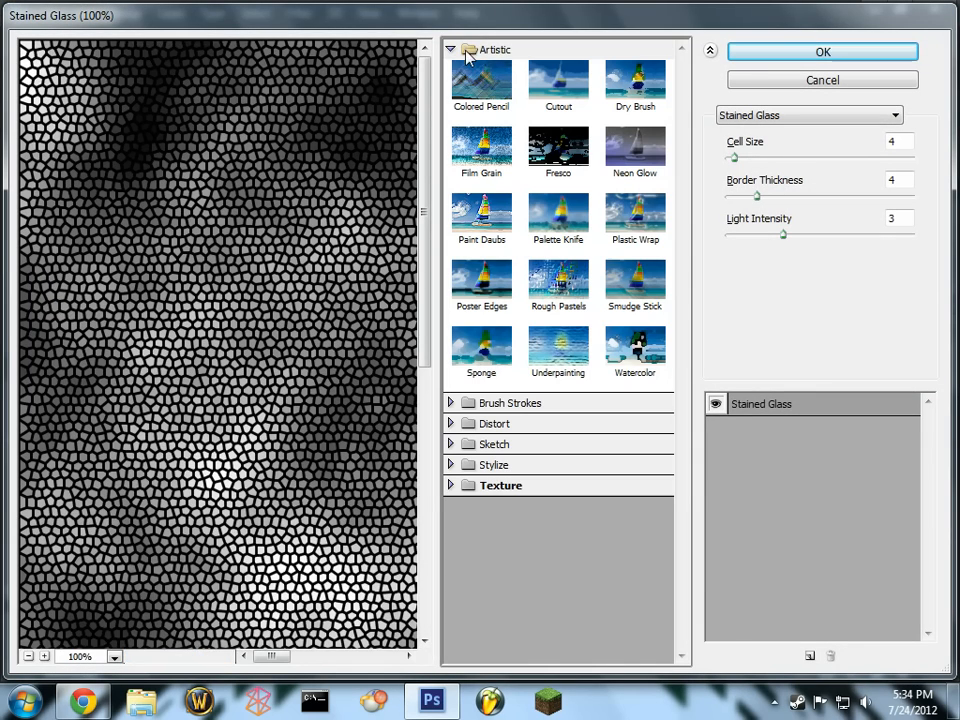
left_click(635, 215)
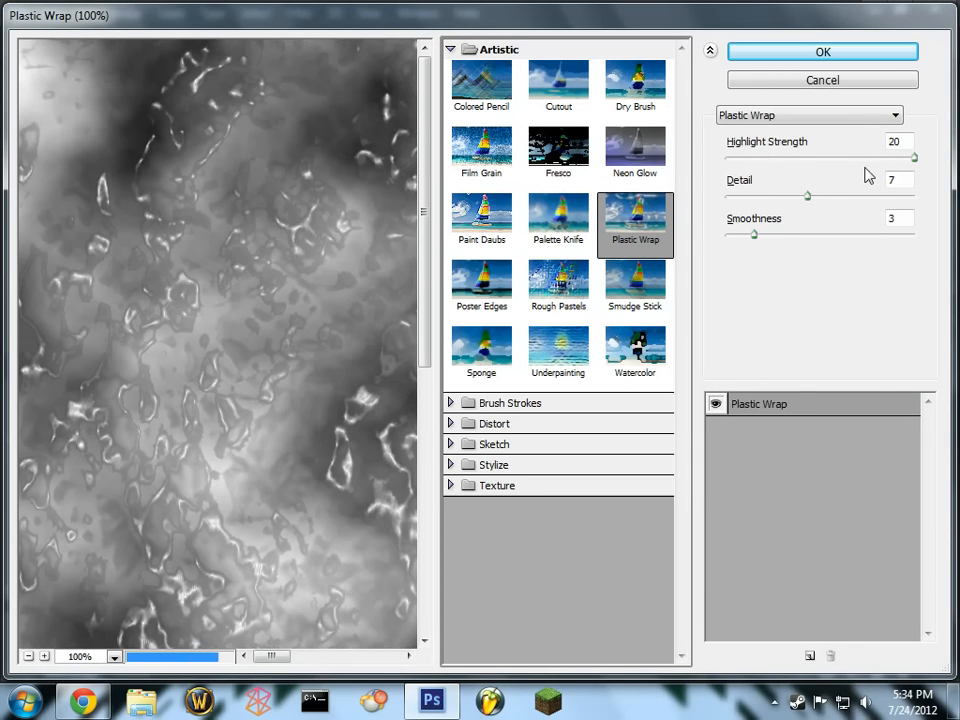
left_click(30, 656)
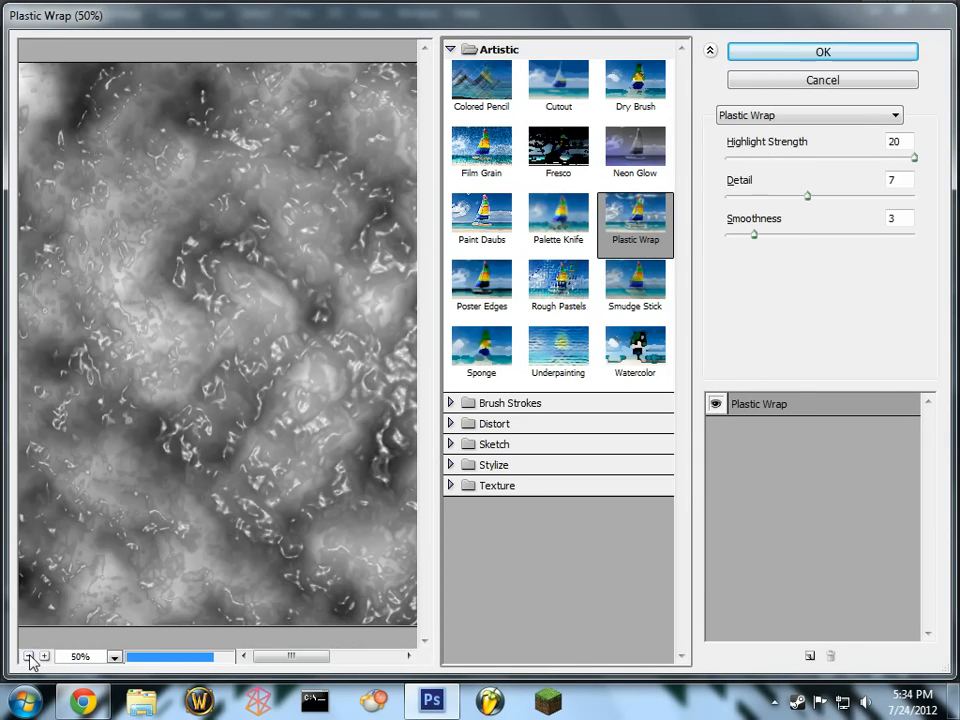
left_click(30, 656)
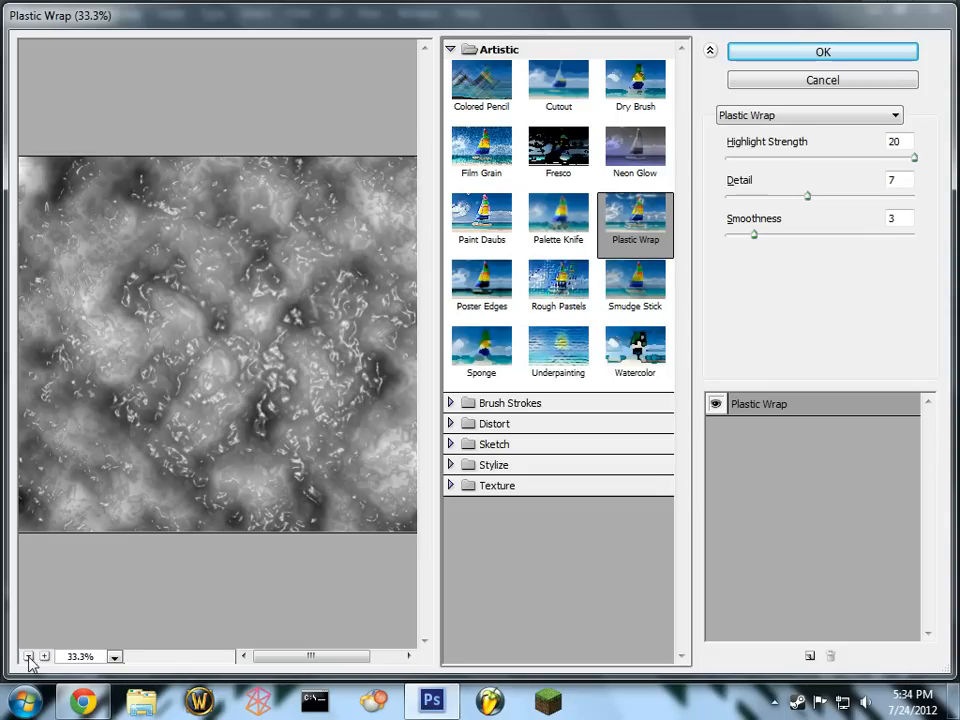
left_click(29, 656)
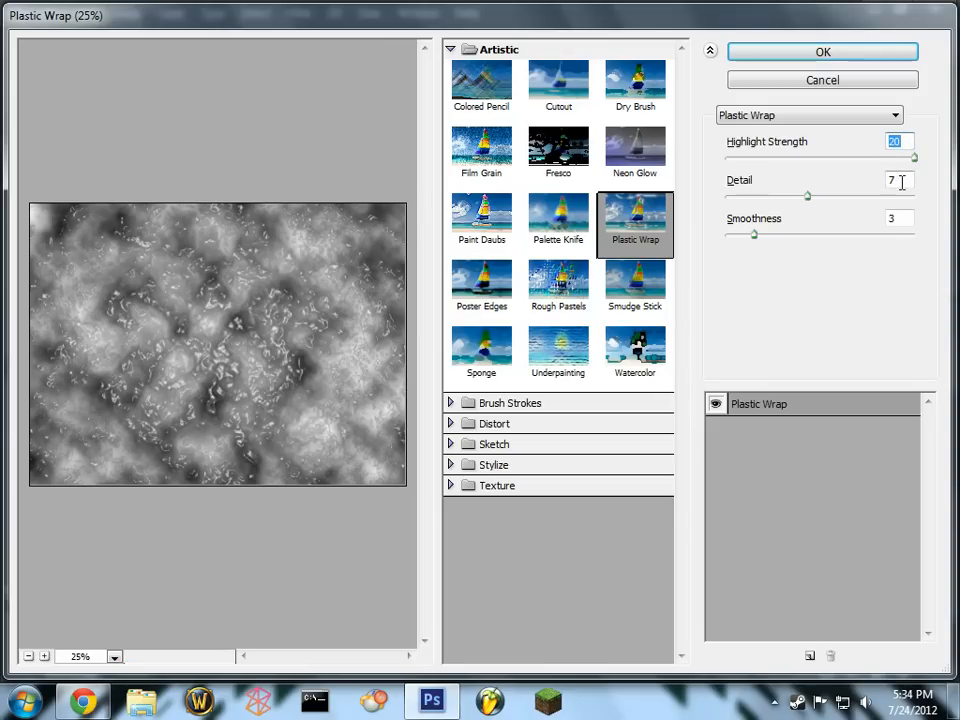
left_click(822, 51)
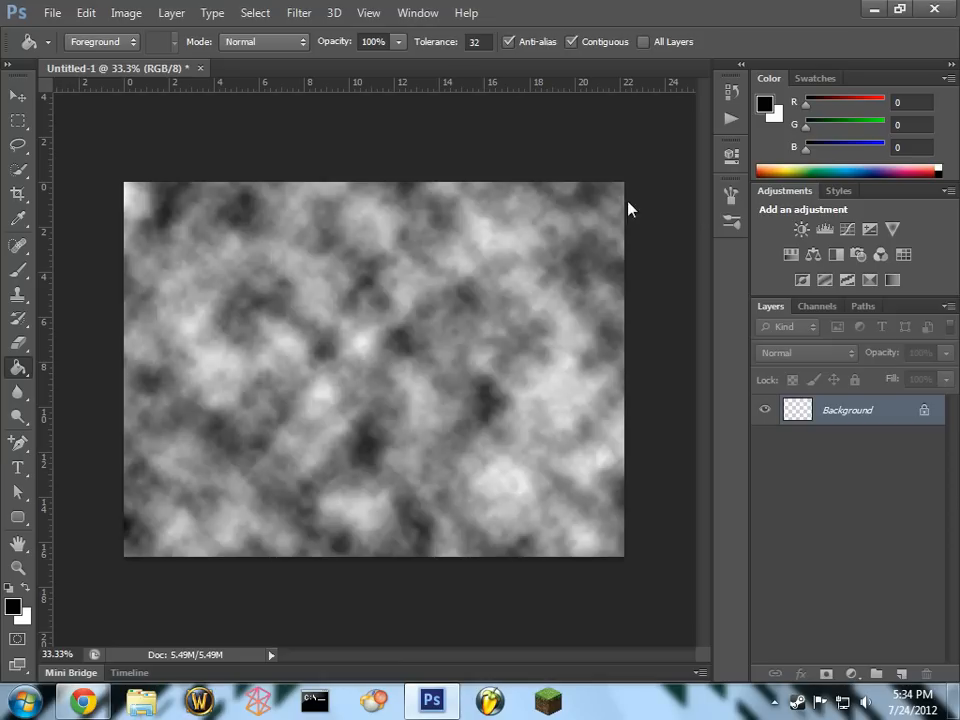
Step: Apply Glowing Edges with settings 2, 11 and 9 to the clouds
left_click(298, 13)
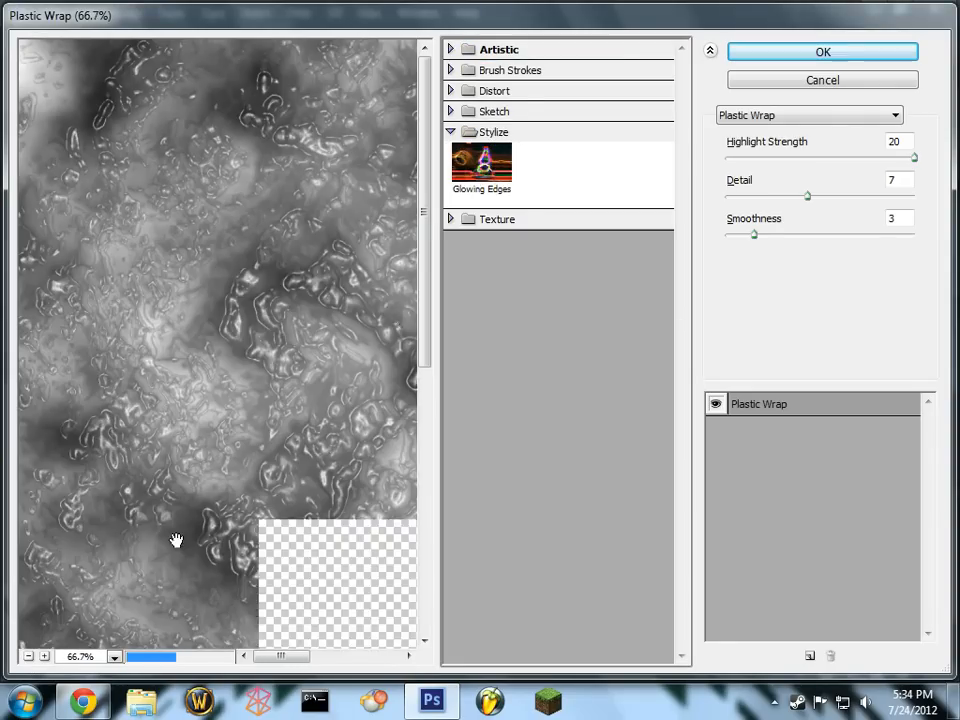
left_click(481, 163)
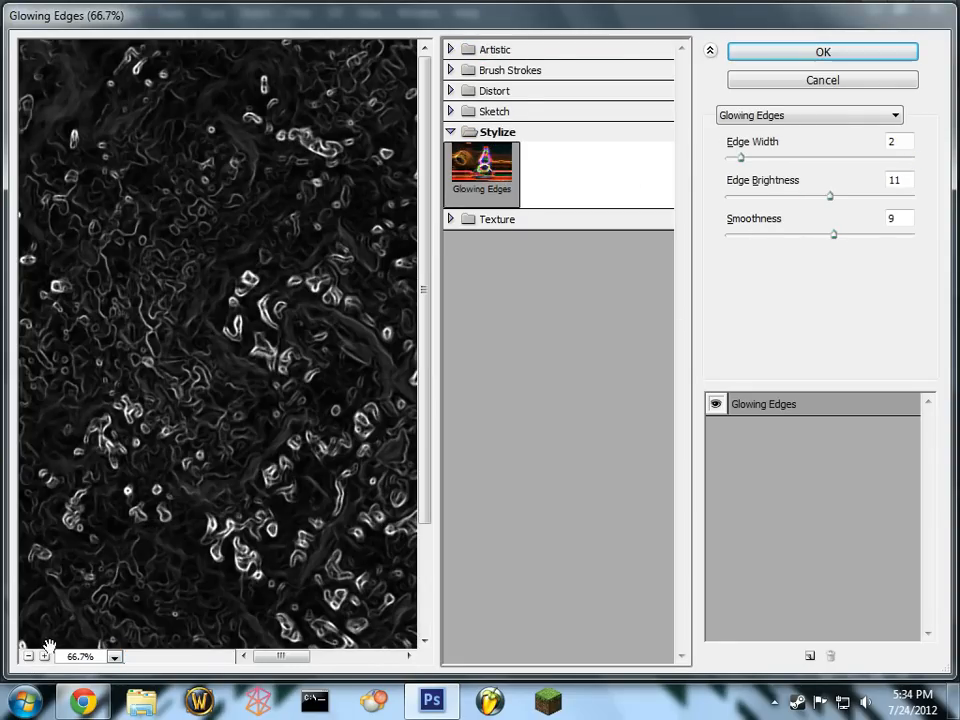
left_click(29, 656)
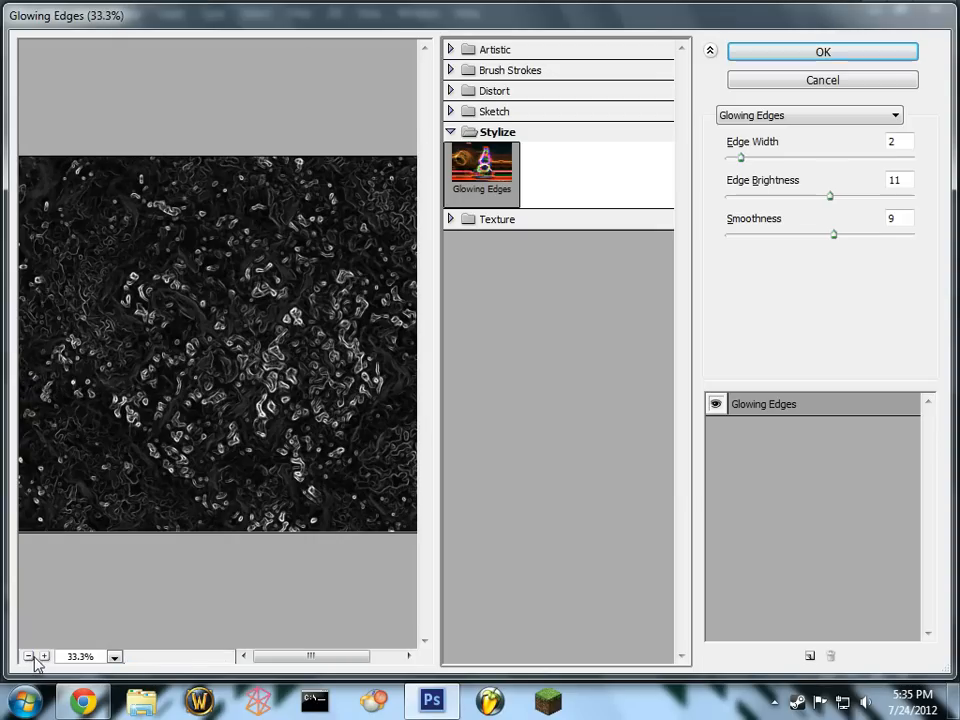
left_click(28, 656)
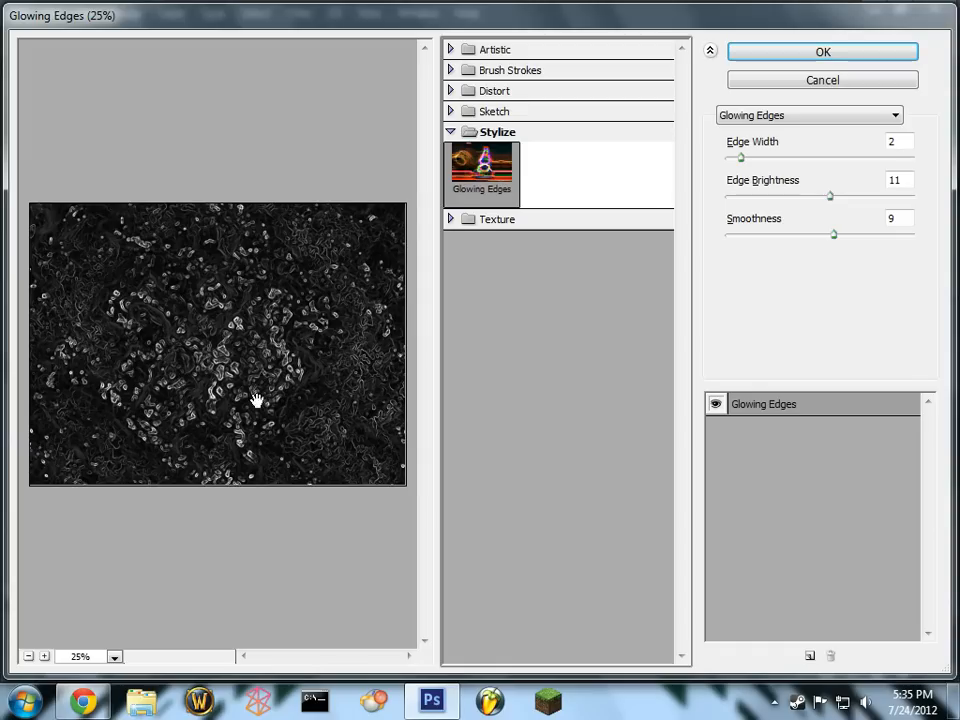
mouse_move(478, 318)
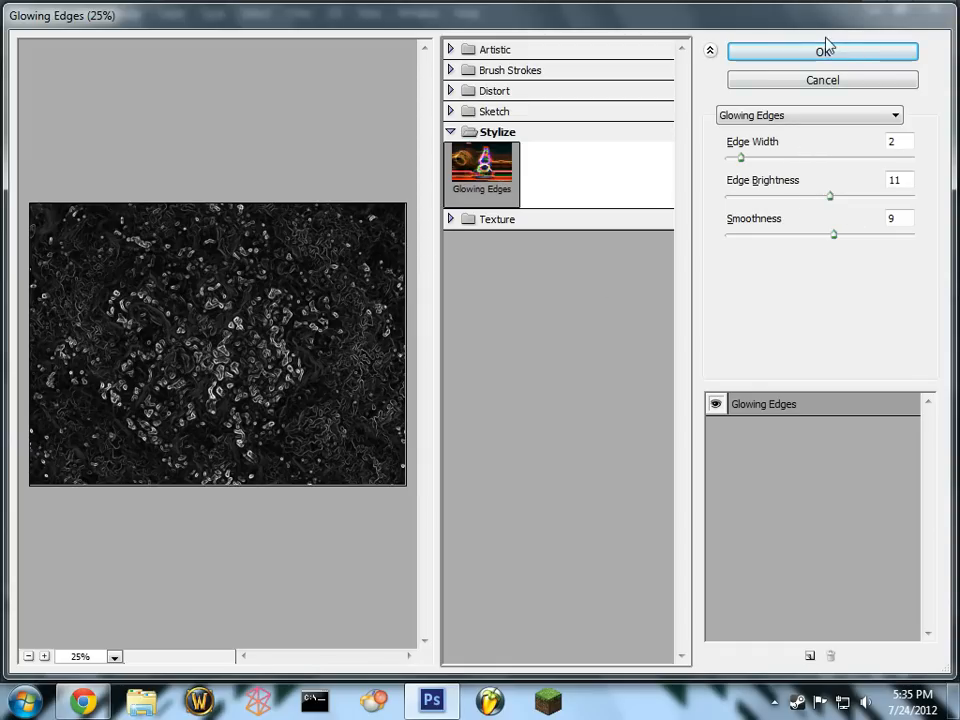
left_click(822, 51)
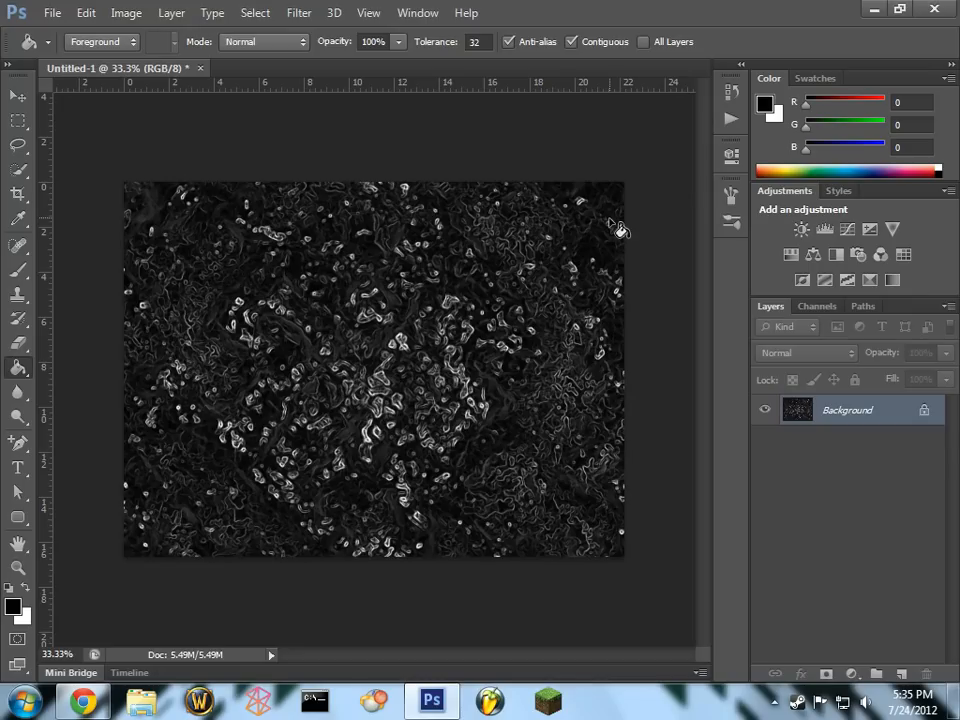
Step: Apply Stained Glass with cell size 4, border thickness 4, light intensity 3
left_click(299, 13)
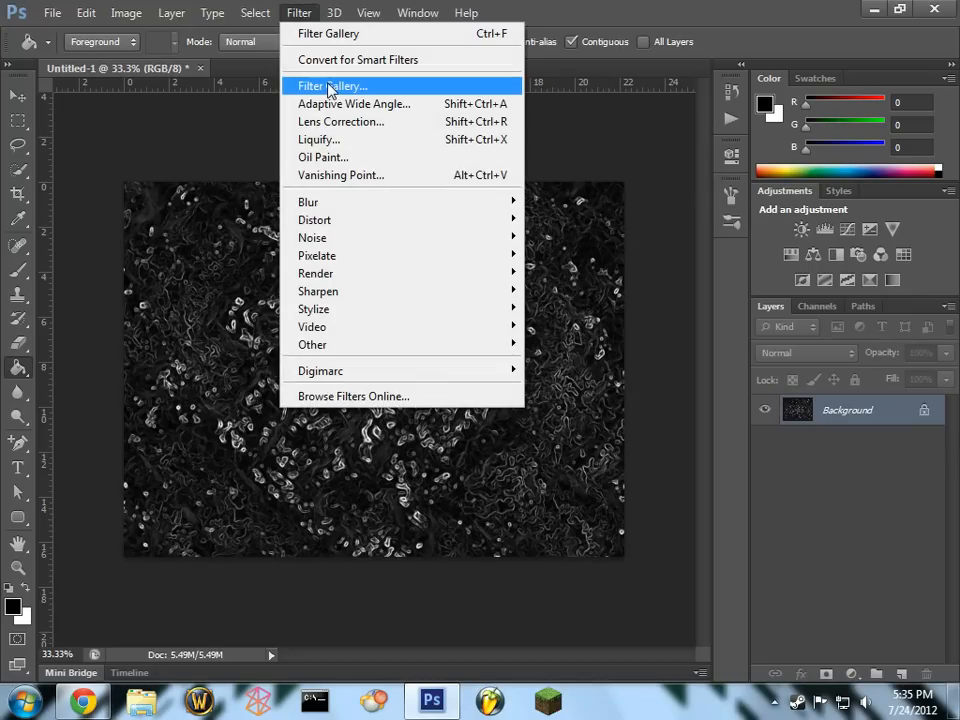
left_click(328, 86)
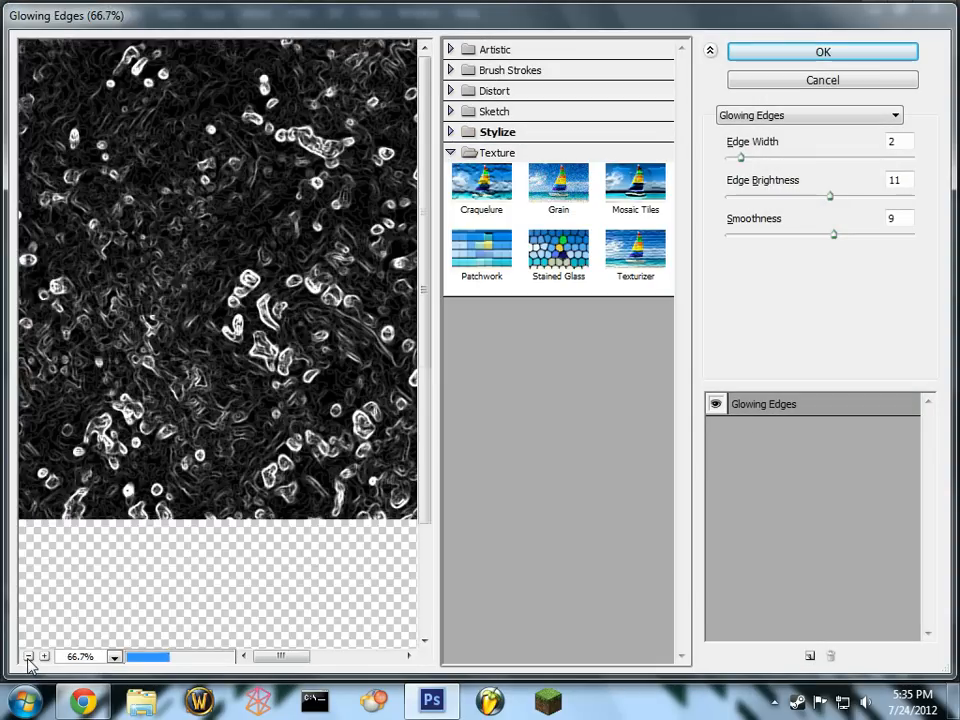
left_click(558, 258)
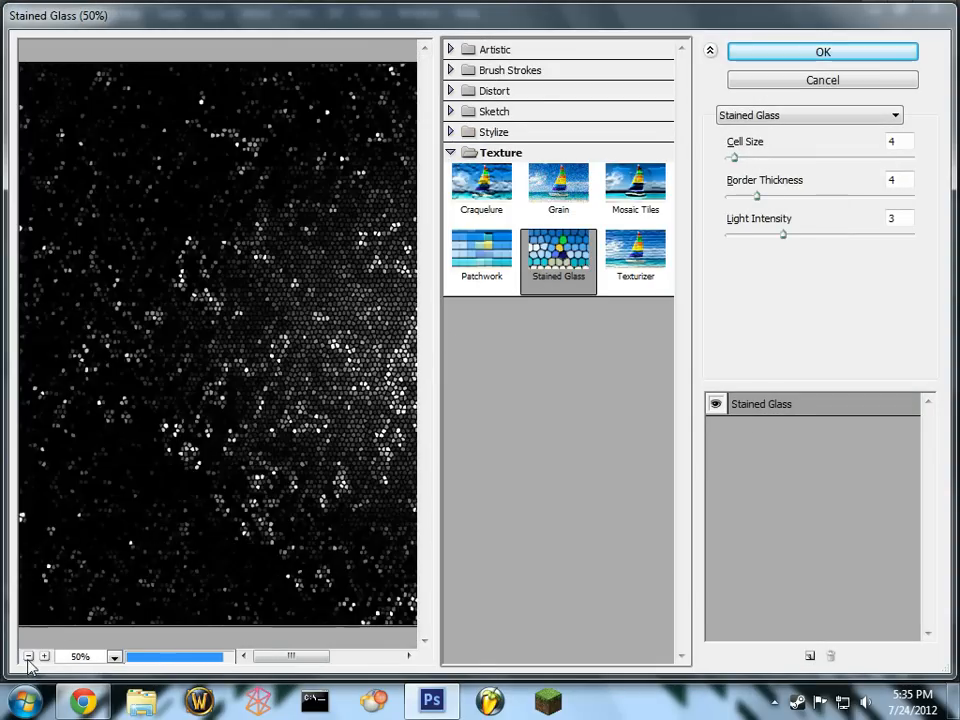
left_click(29, 656)
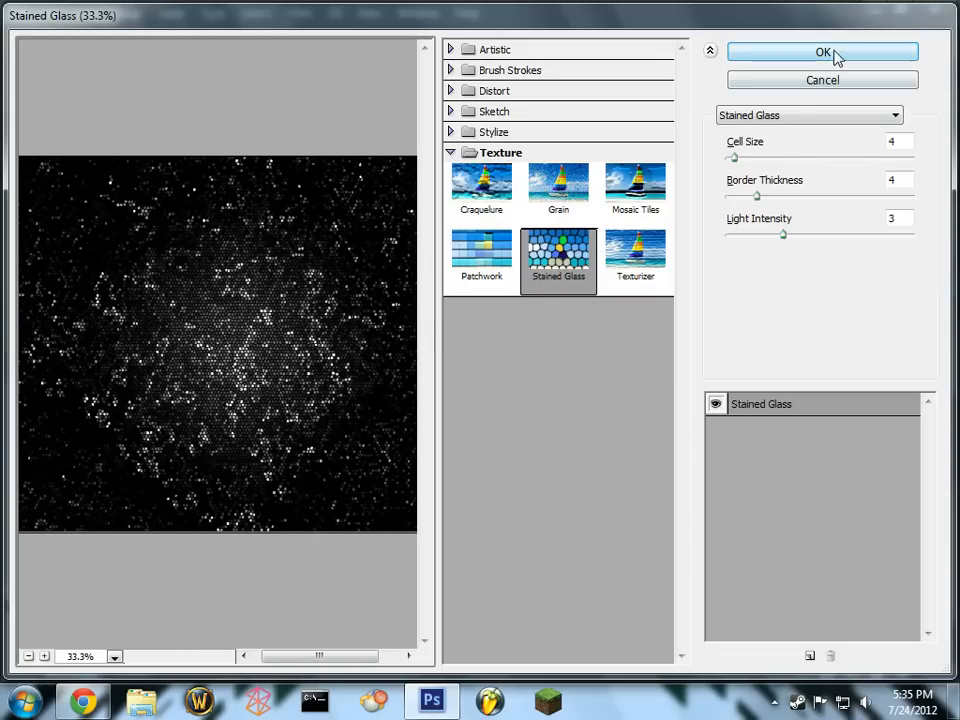
left_click(822, 52)
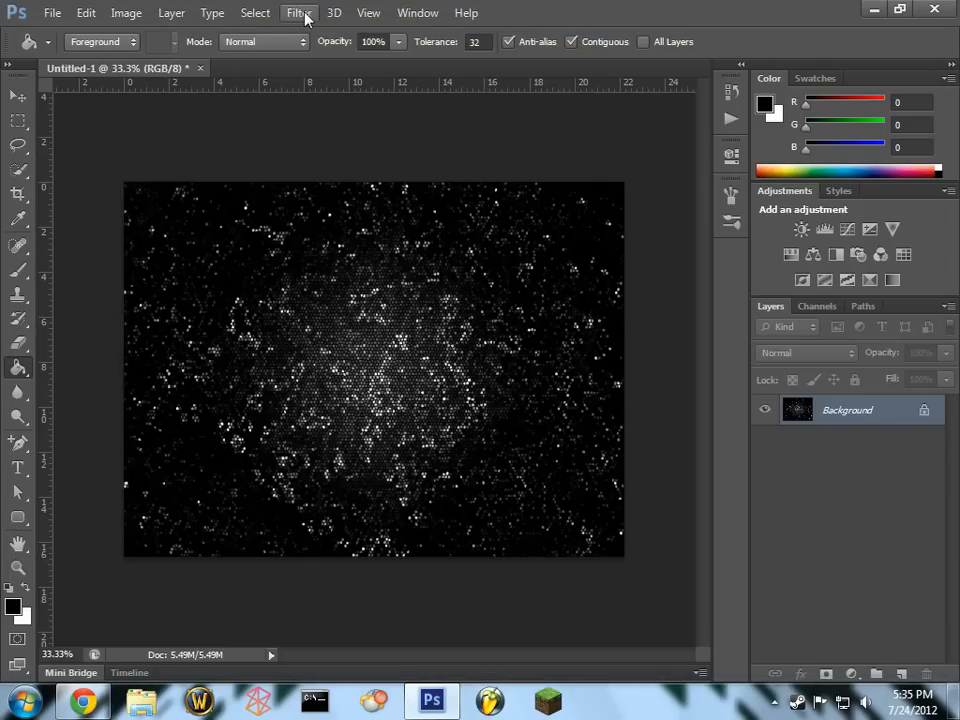
Step: Apply Radial Blur with amount 100, Zoom method and Best quality
left_click(299, 12)
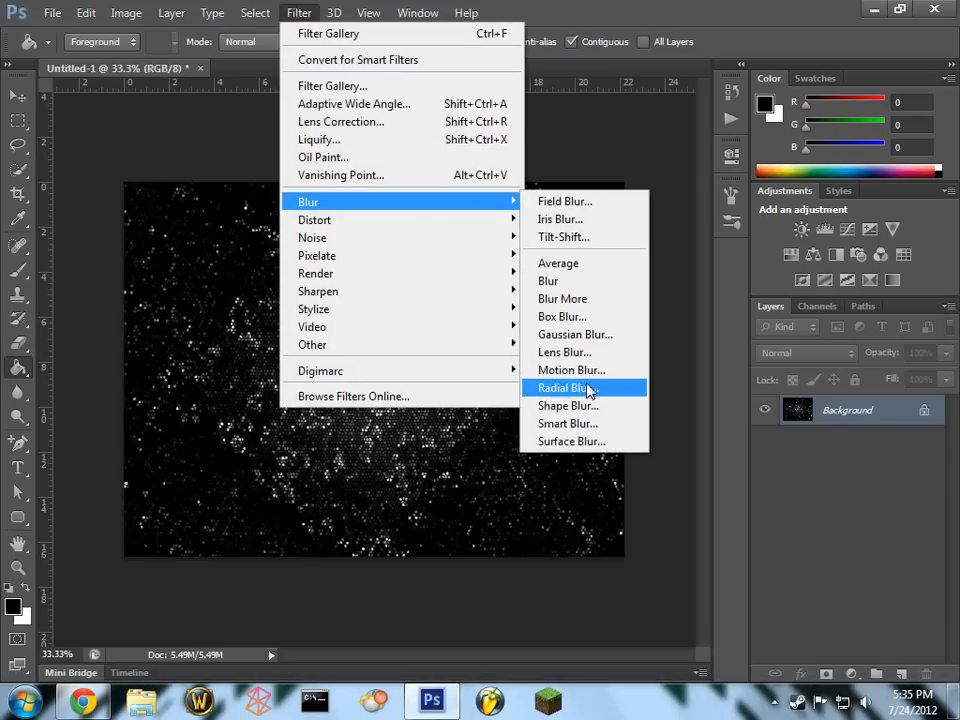
left_click(564, 387)
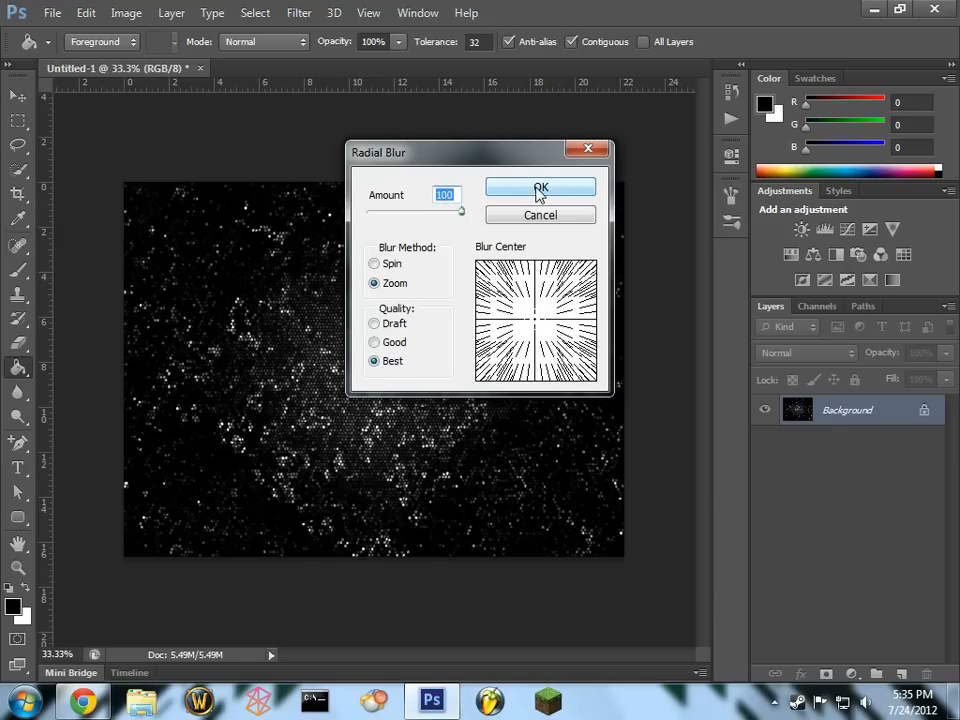
left_click(540, 189)
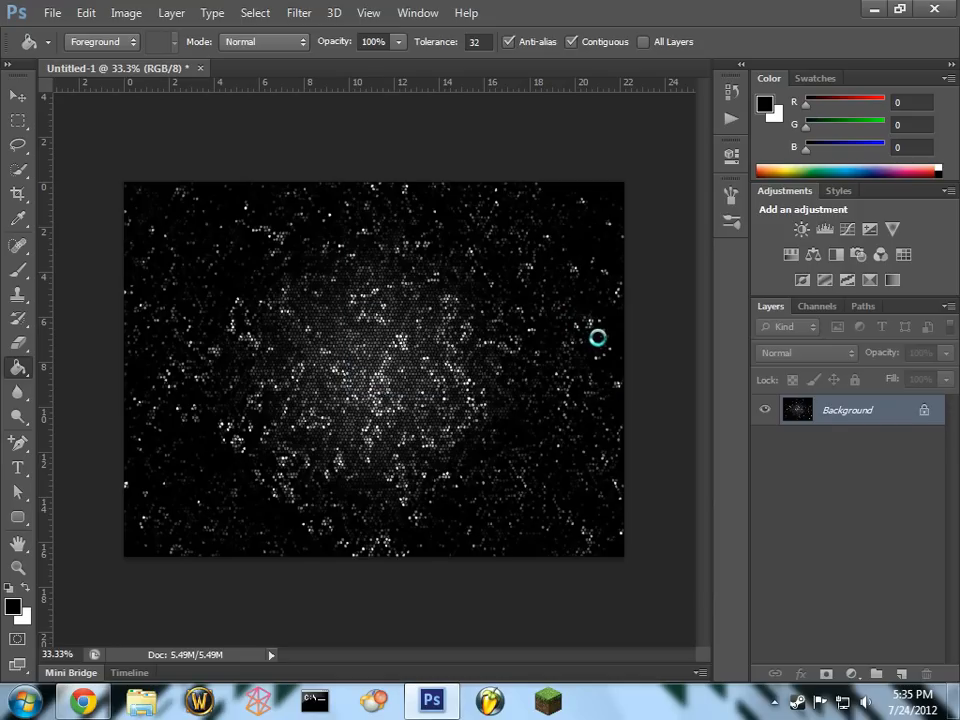
Step: Let the zoom blur finish rendering and add an empty Layer 1
left_click(298, 13)
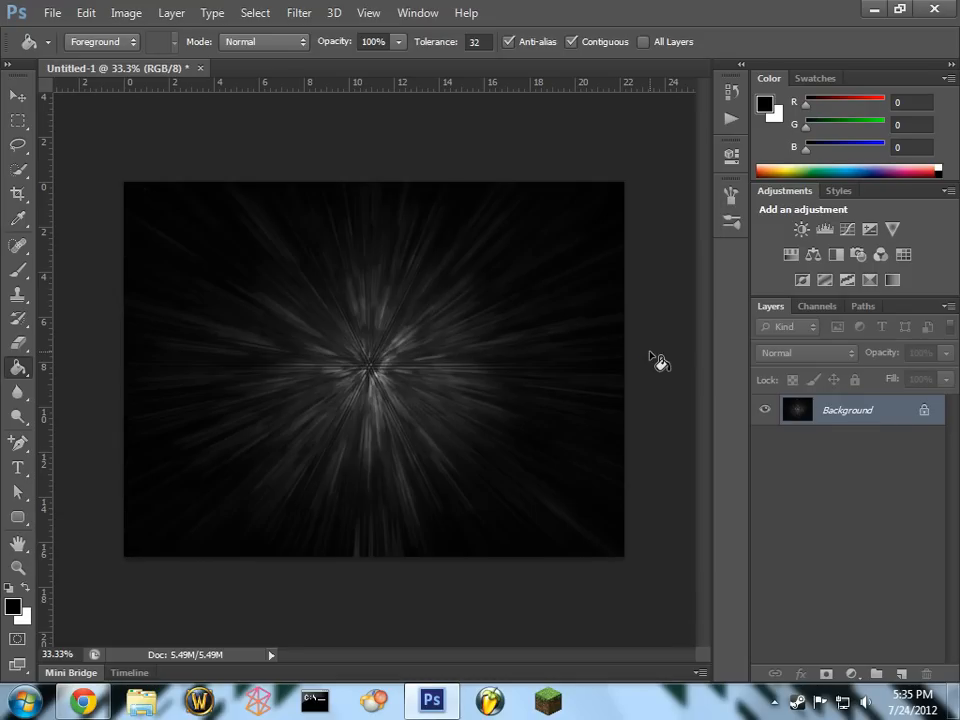
mouse_move(466, 411)
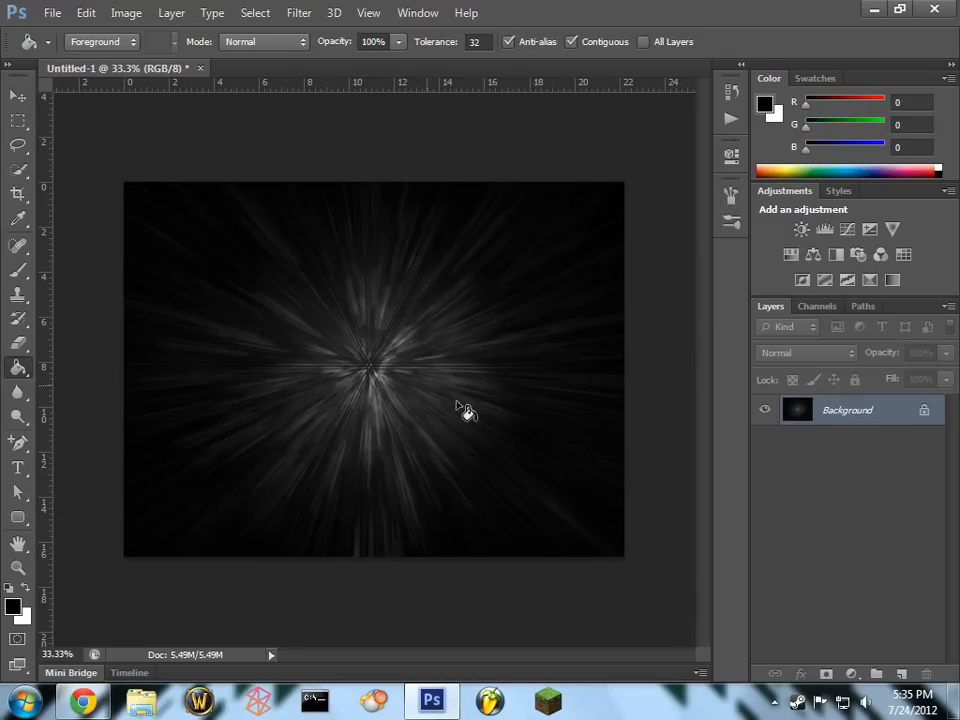
mouse_move(688, 528)
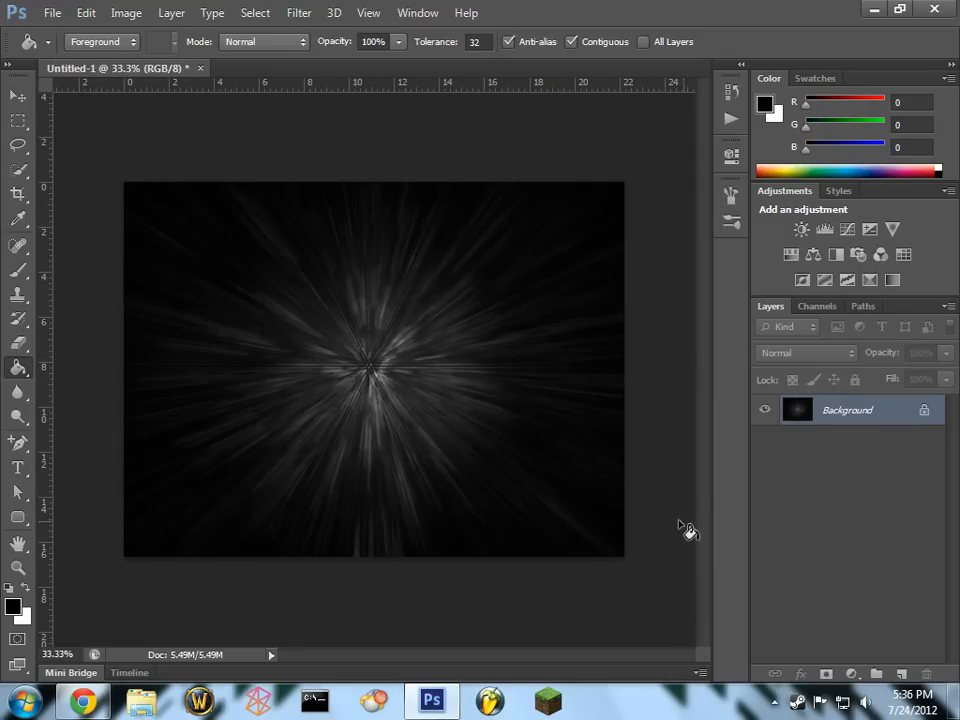
mouse_move(576, 455)
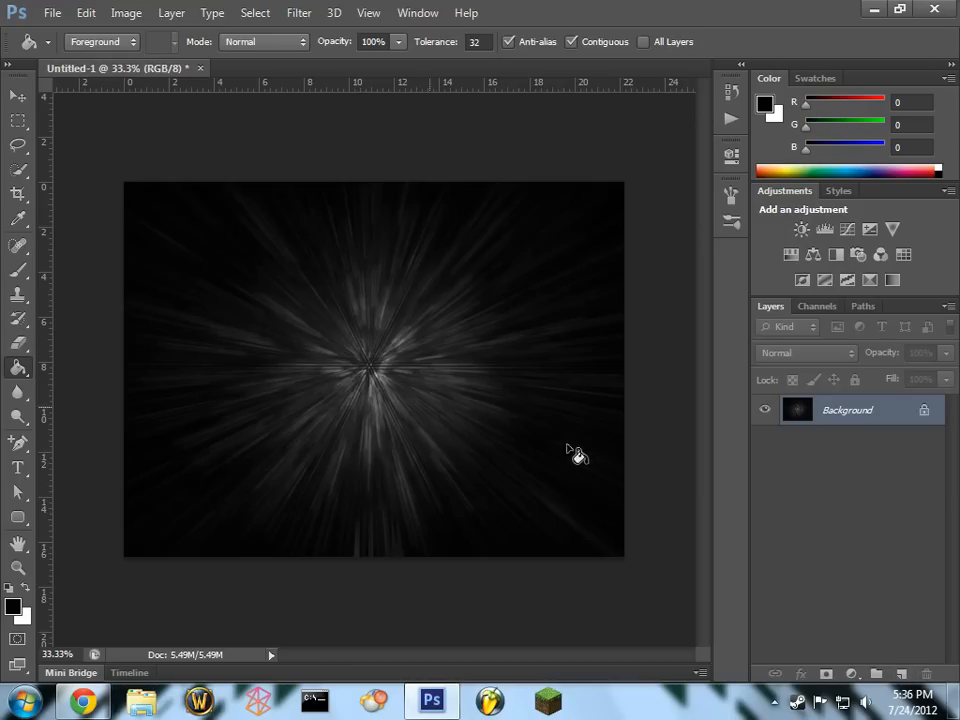
left_click(899, 673)
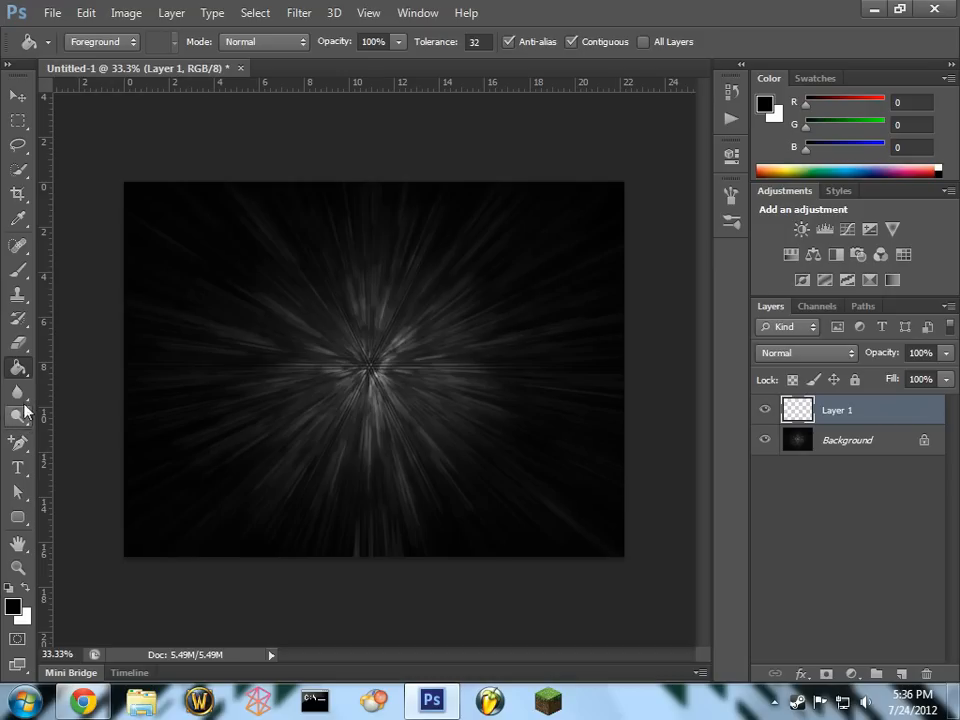
Step: Fill Layer 1 with magenta and set its blend mode to Overlay
left_click(14, 607)
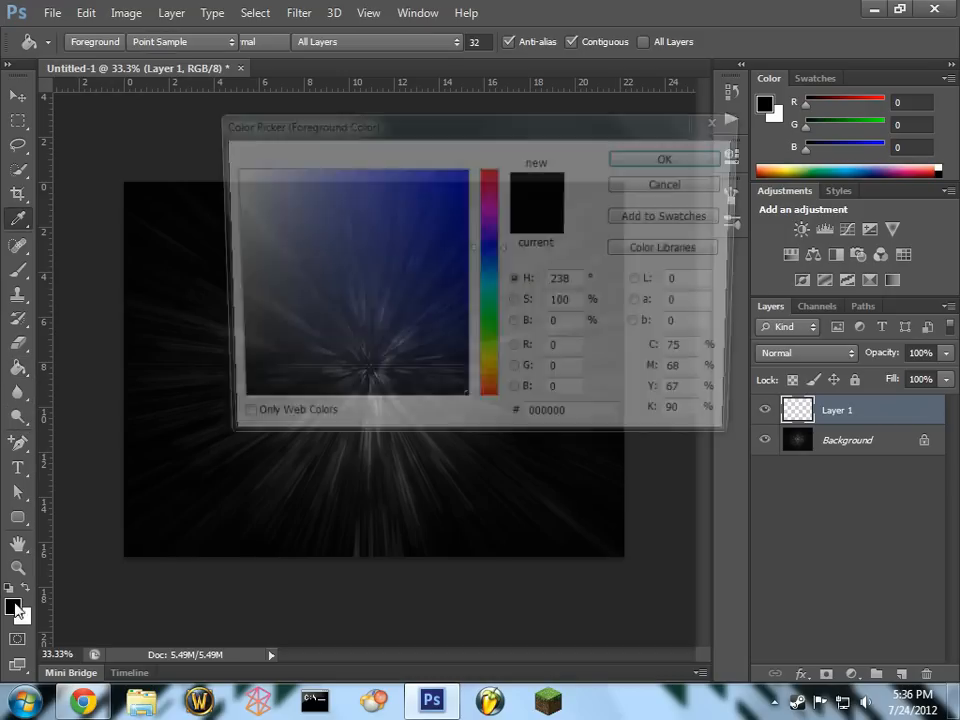
left_click(490, 205)
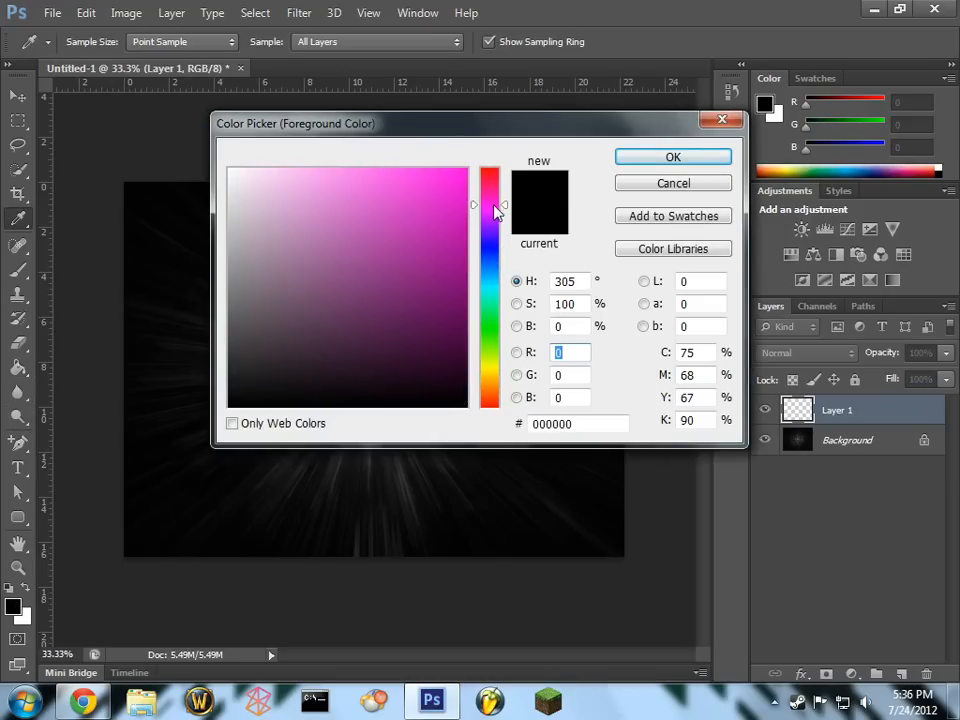
left_click(672, 157)
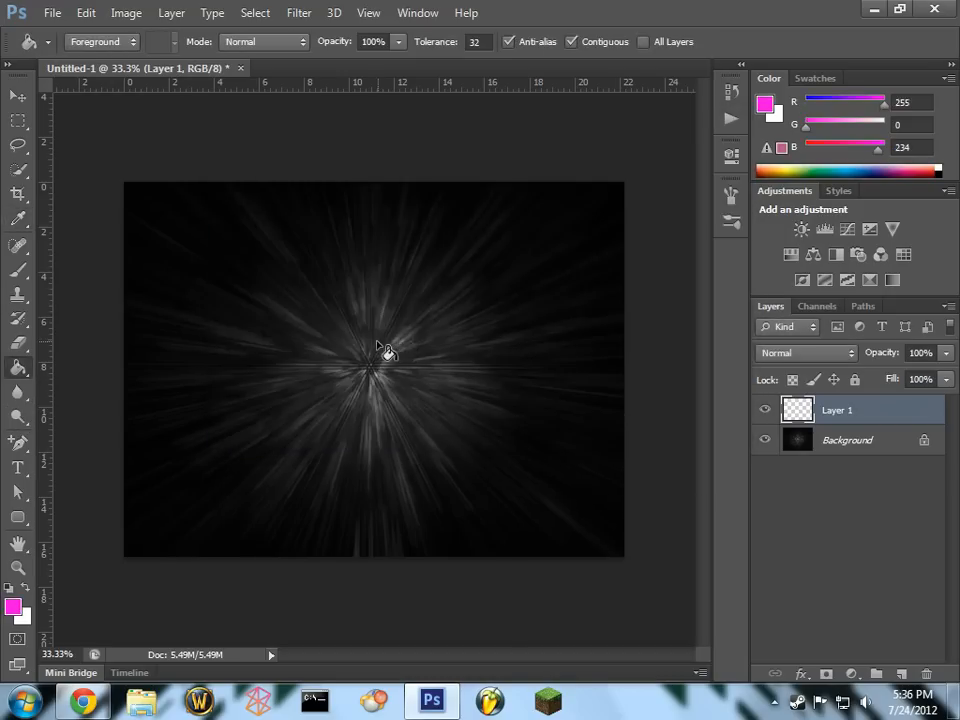
left_click(805, 352)
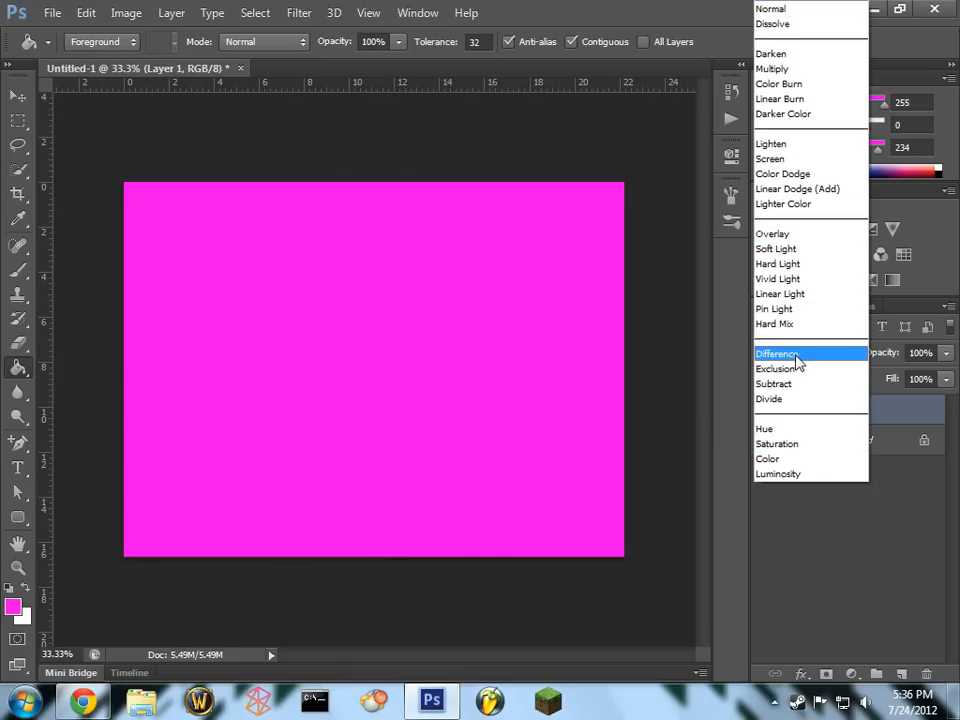
left_click(772, 233)
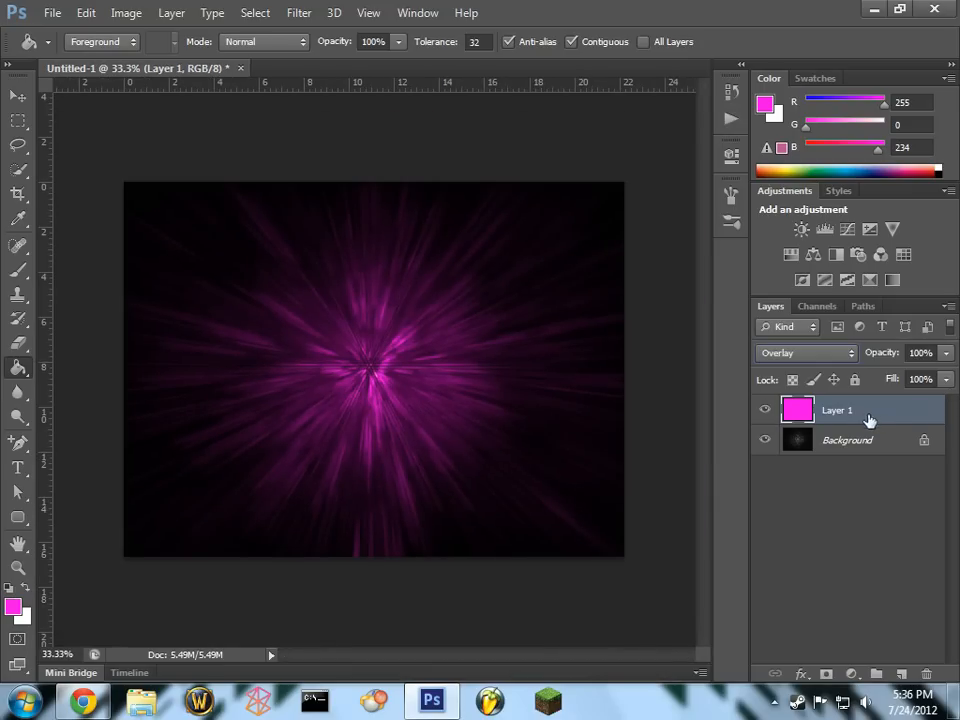
mouse_move(25, 370)
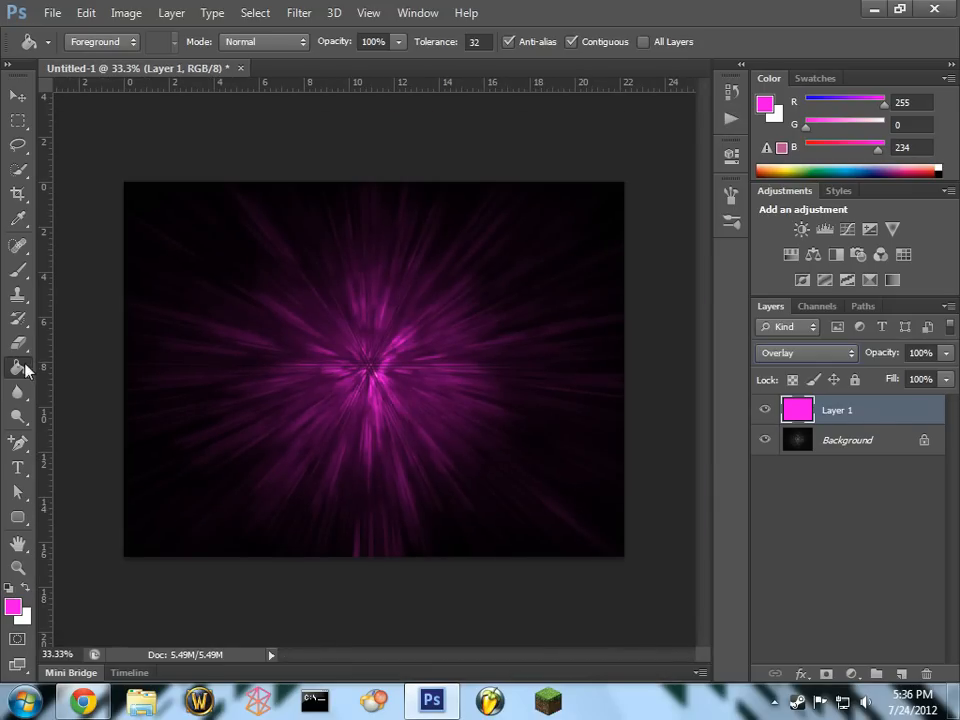
Step: Paint a broad magenta band from the top-left with the 500 px soft brush
left_click(800, 352)
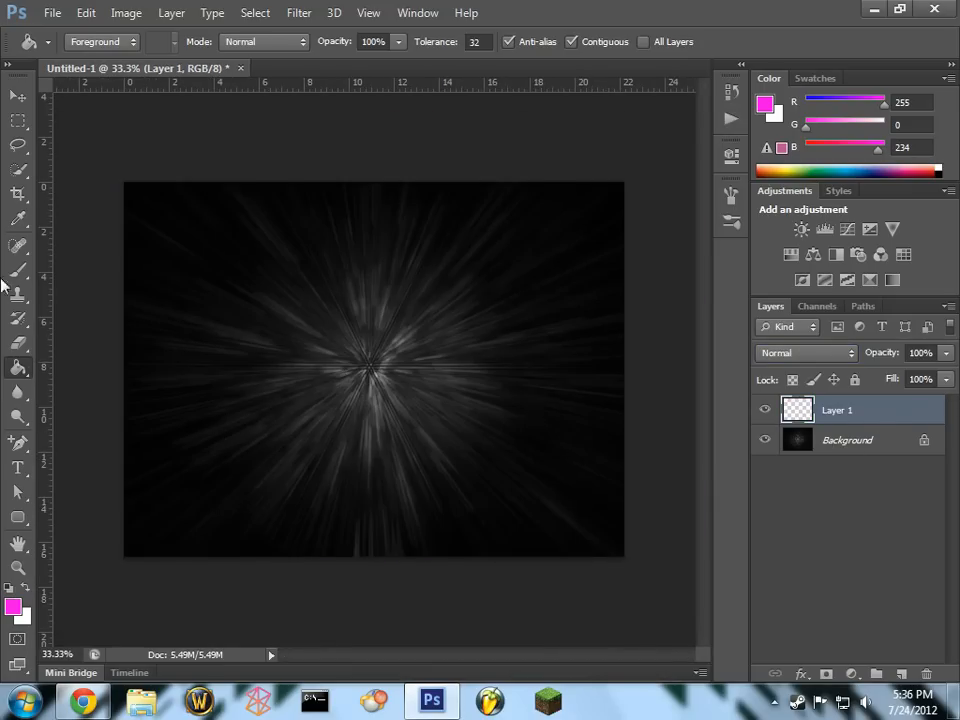
left_click(18, 270)
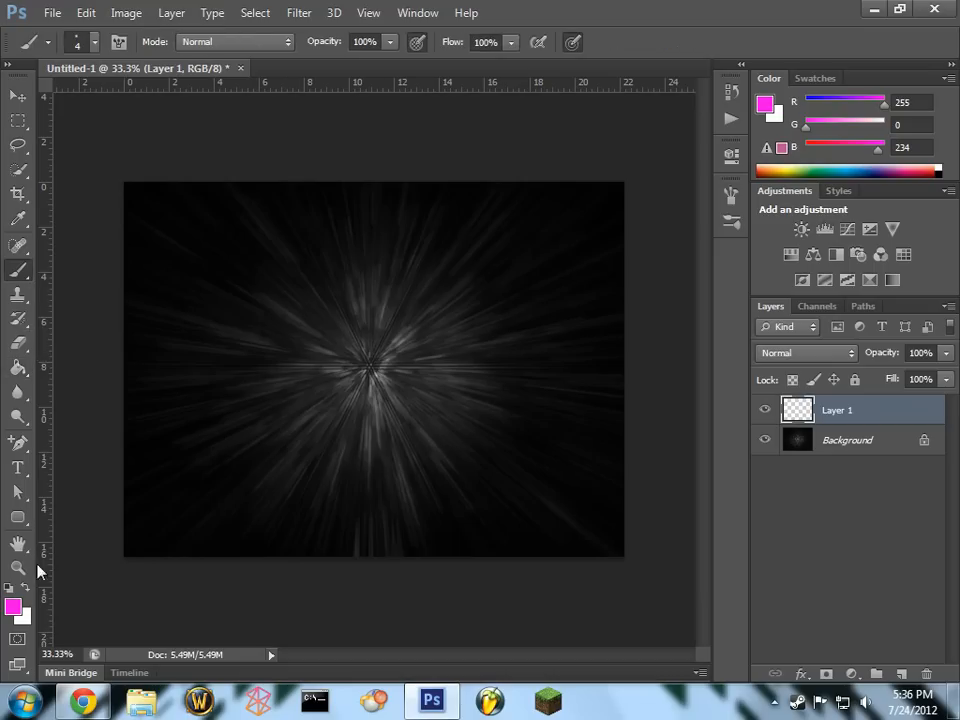
left_click(95, 41)
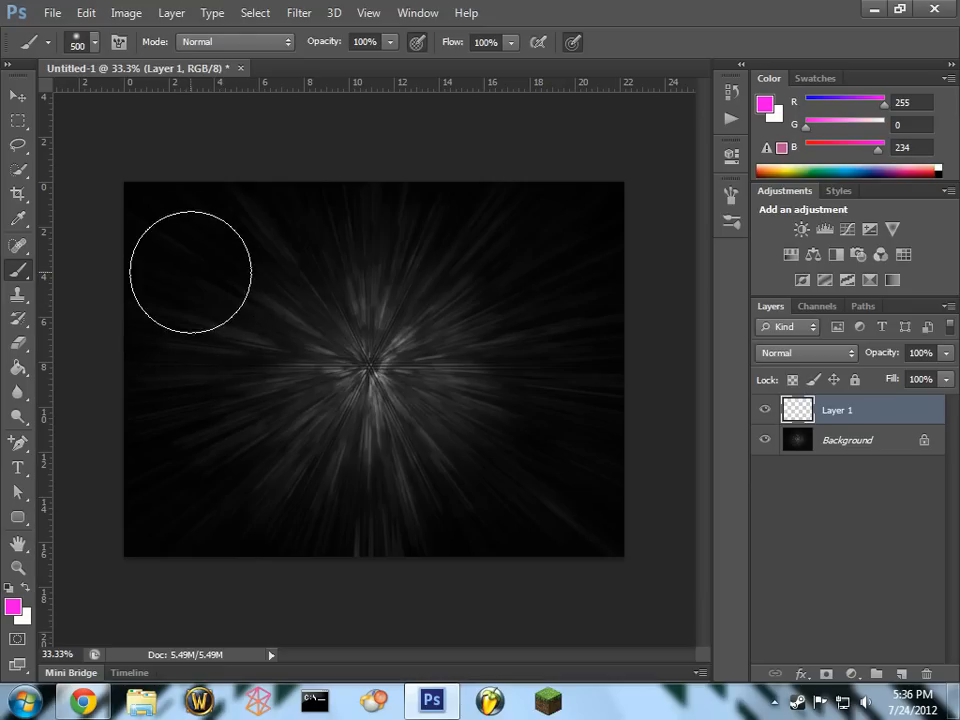
left_click_drag(190, 270, 182, 185)
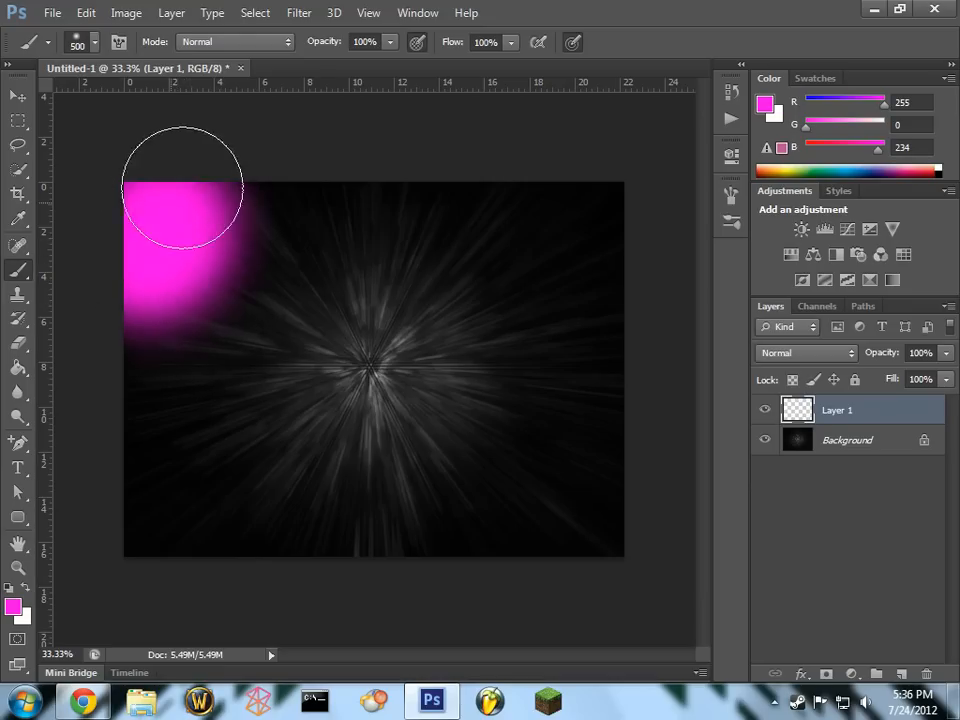
left_click_drag(182, 188, 540, 585)
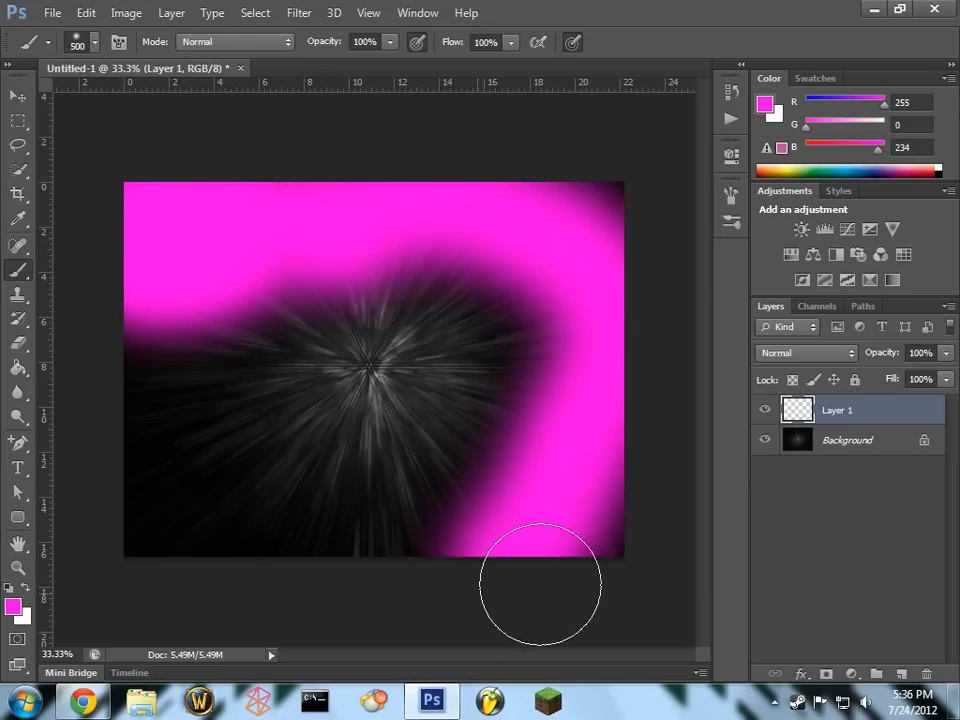
Step: Add soft green over the starburst centre and blue over the lower left
left_click(13, 607)
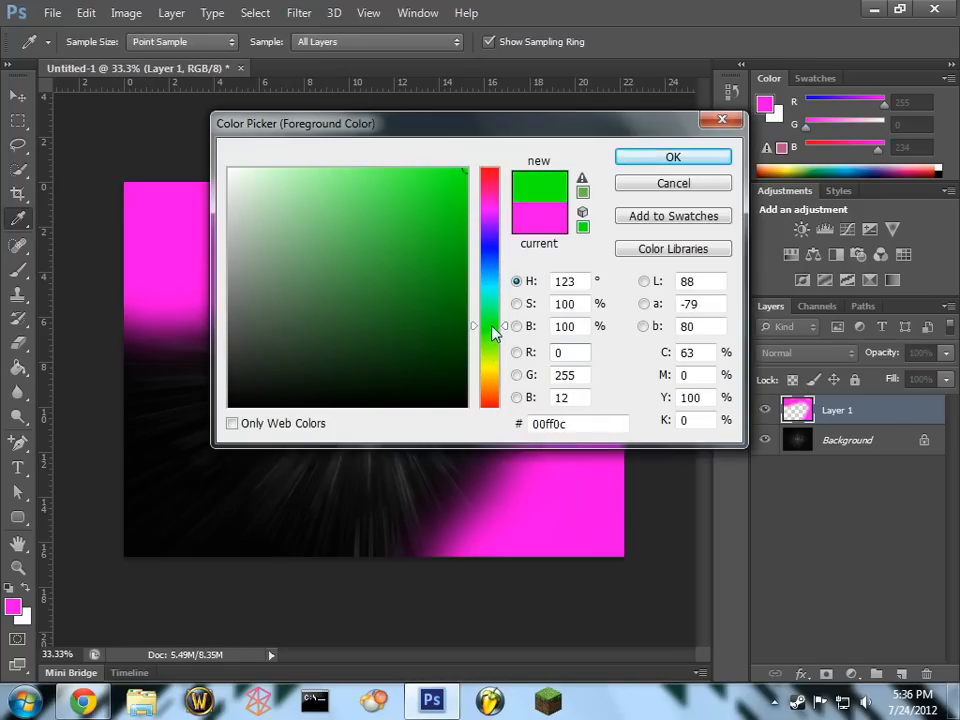
left_click(673, 156)
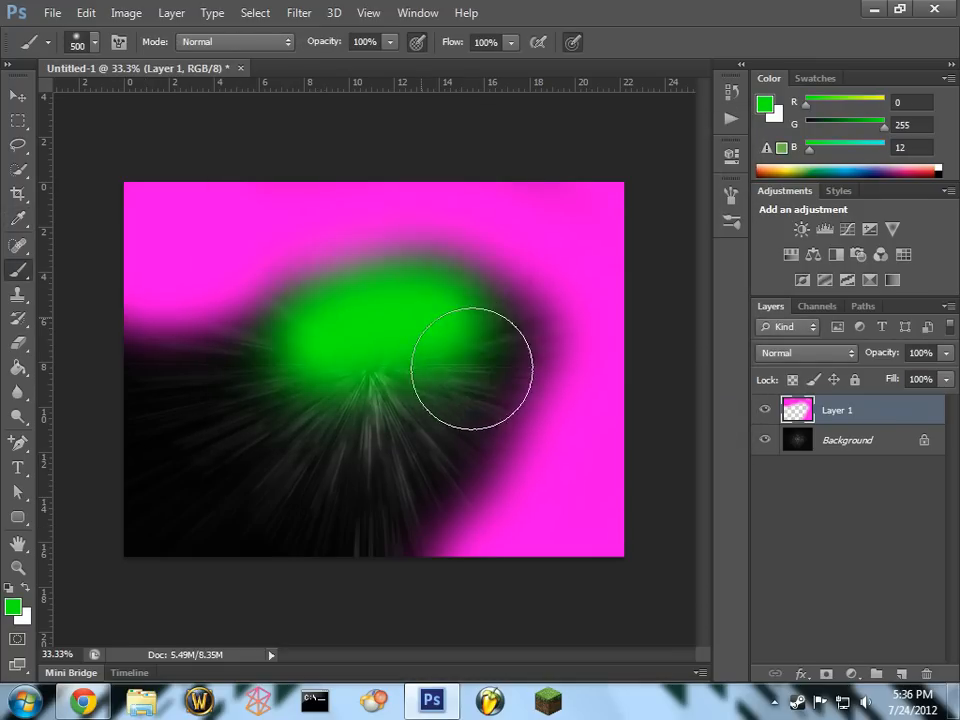
left_click_drag(475, 368, 405, 477)
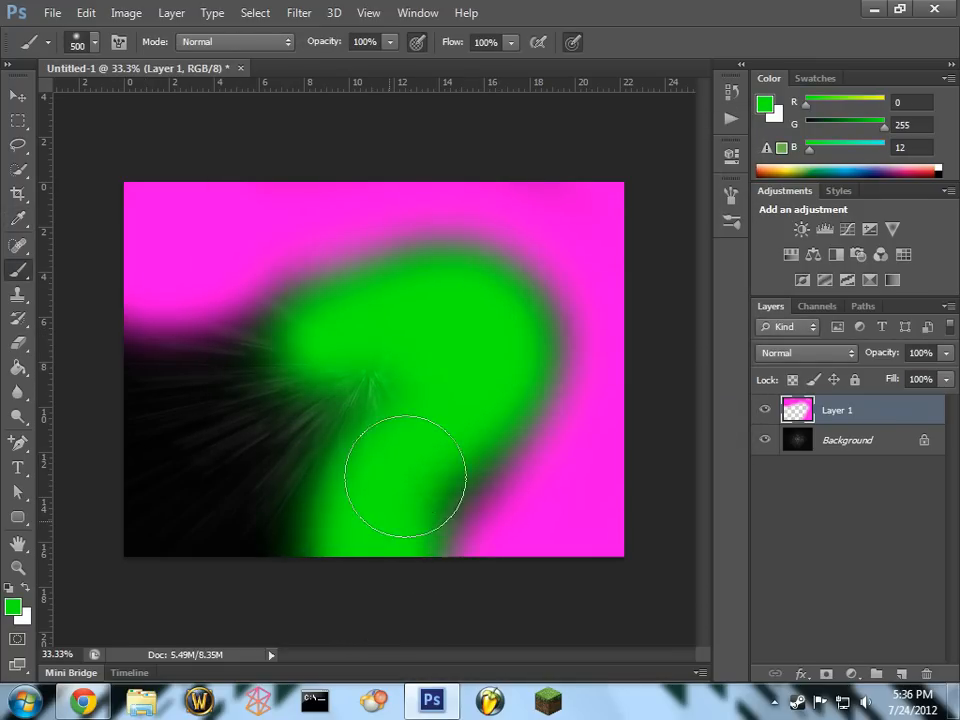
left_click_drag(405, 475, 508, 358)
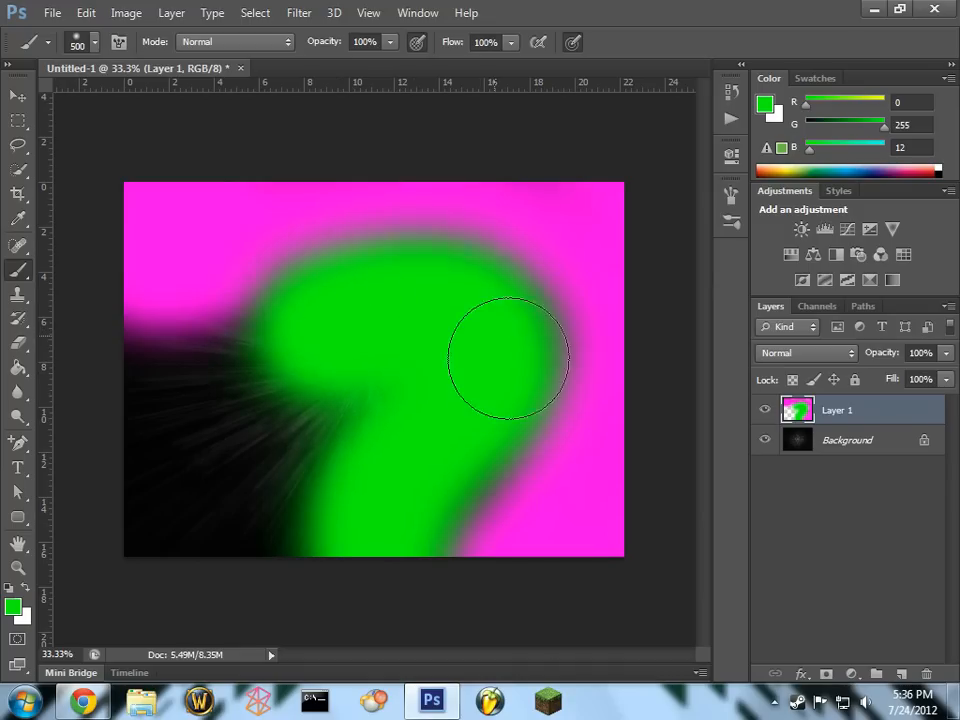
left_click(13, 607)
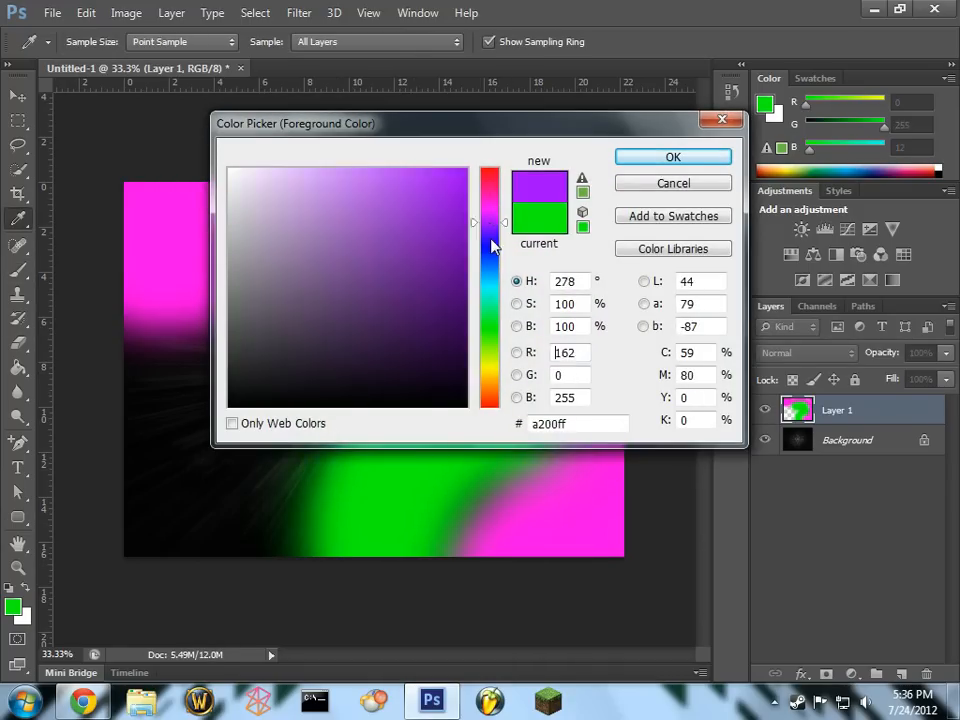
left_click(672, 157)
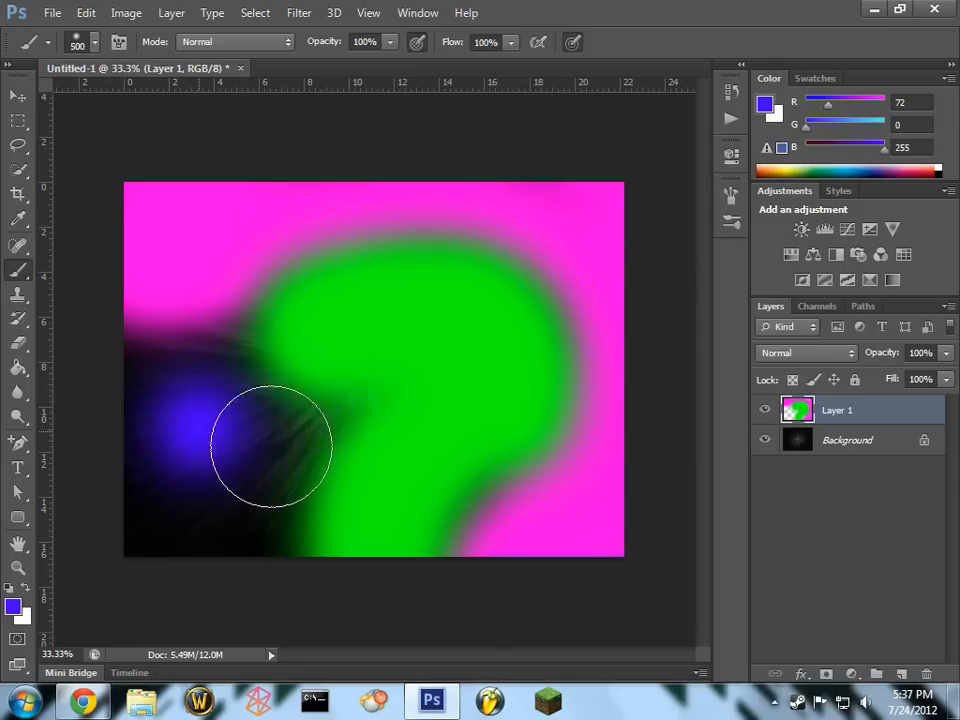
left_click_drag(270, 445, 155, 360)
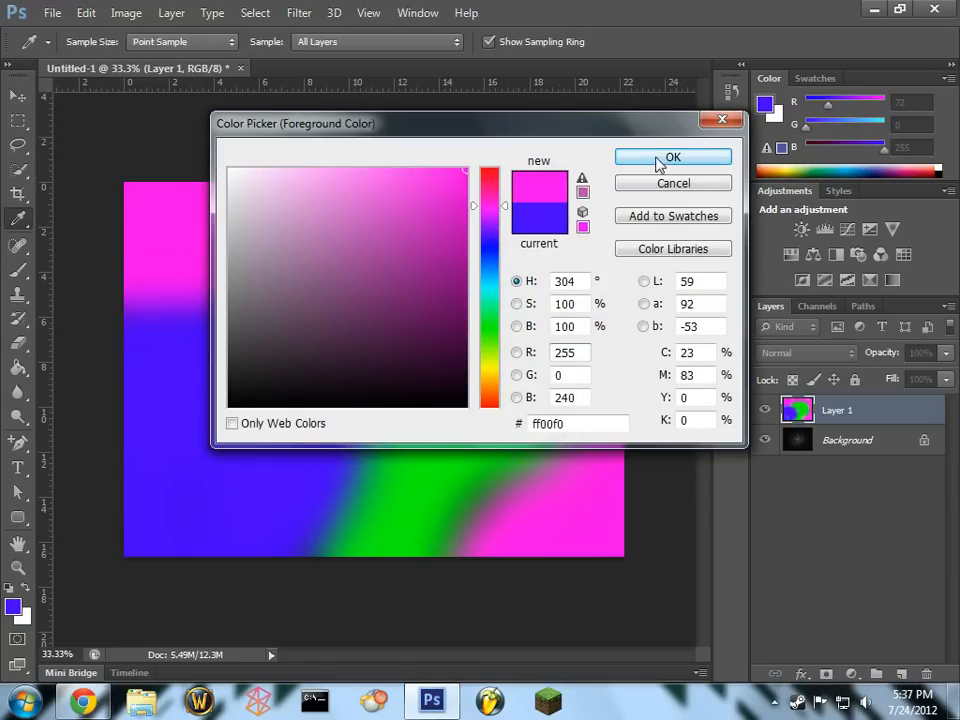
left_click(672, 157)
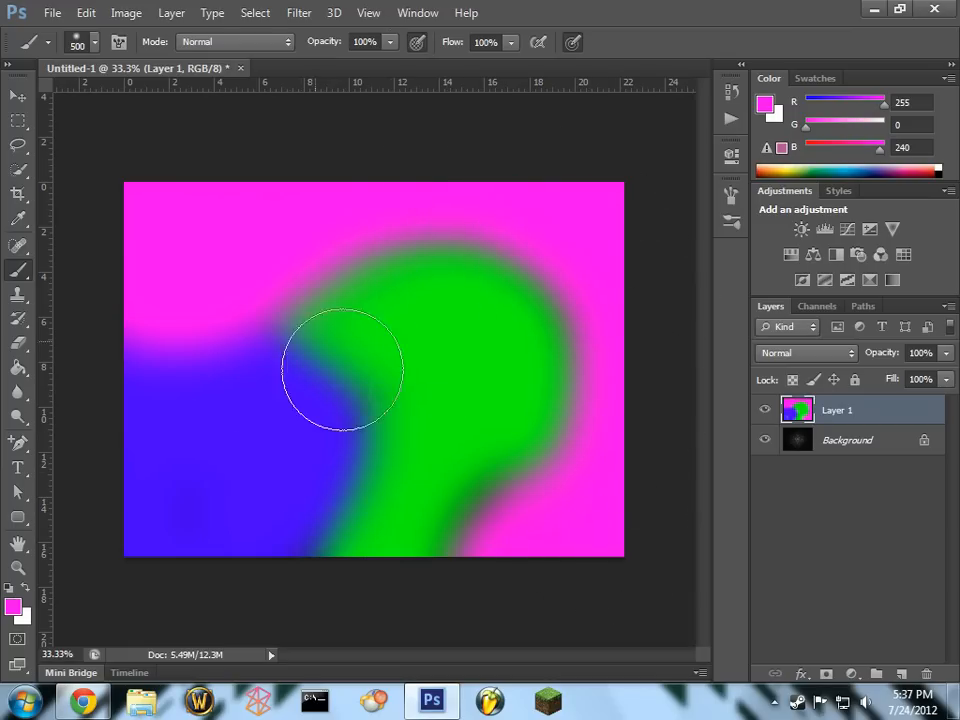
Step: Gaussian blur Layer 1 with a radius of about 293.4 pixels
left_click(299, 12)
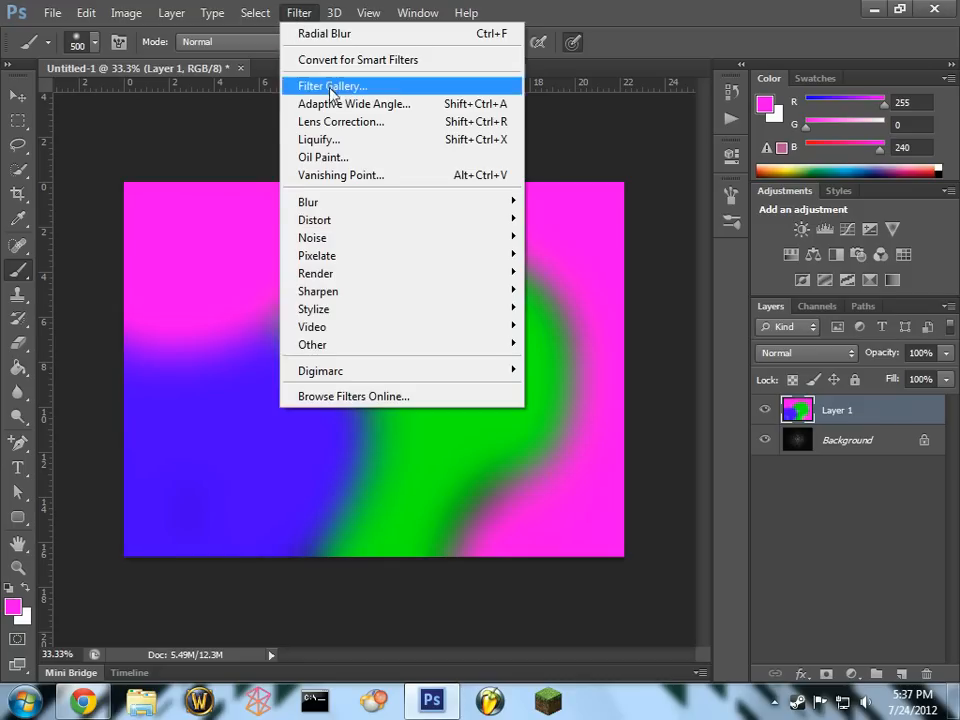
mouse_move(308, 201)
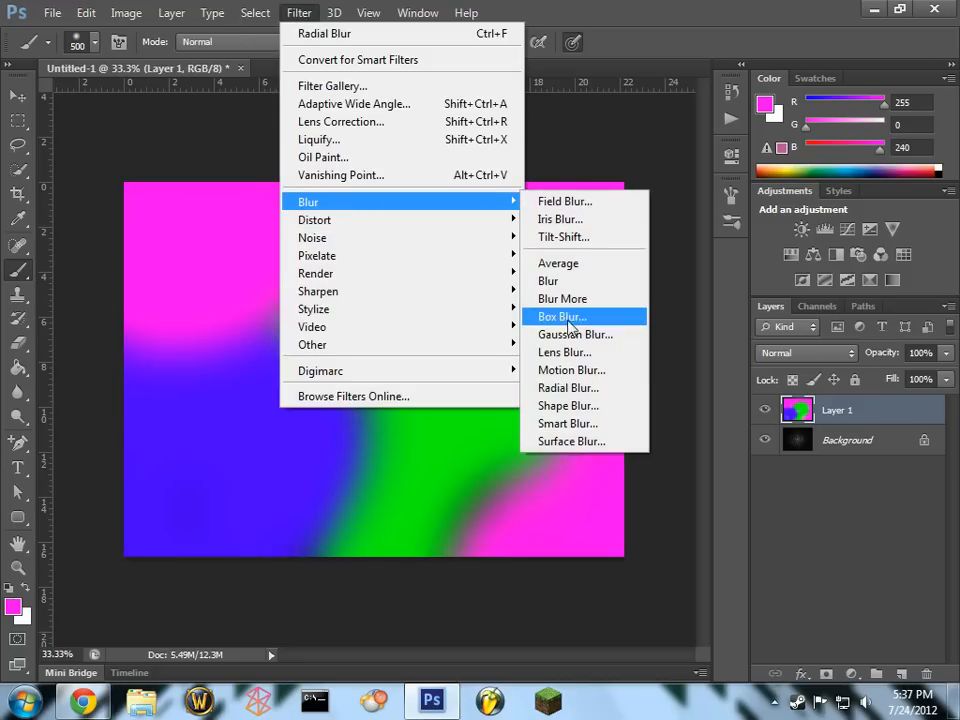
left_click(575, 334)
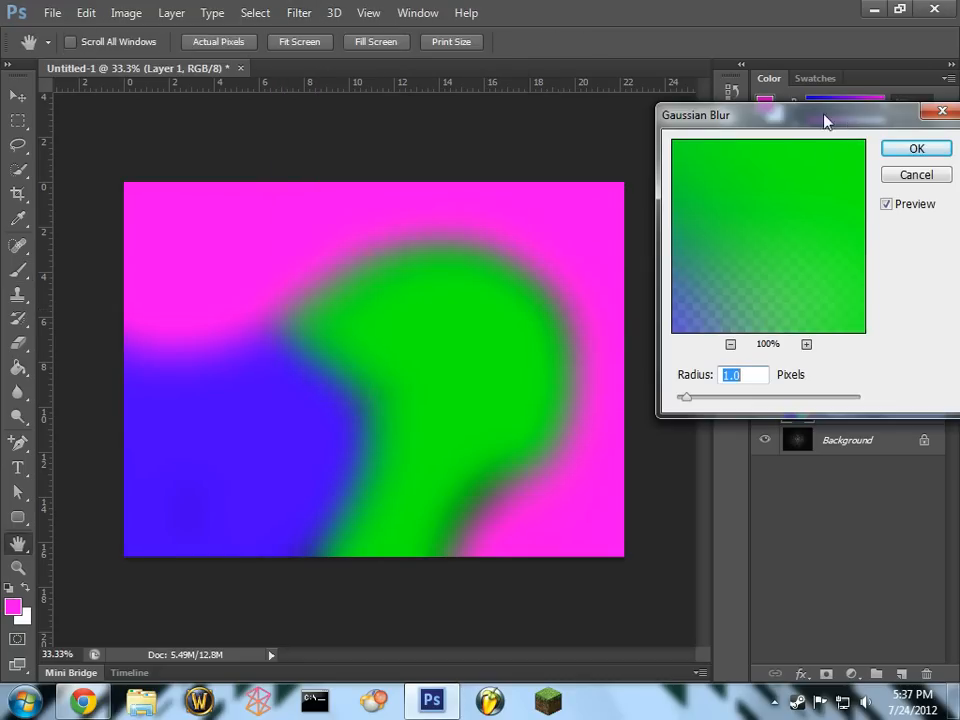
left_click_drag(822, 114, 417, 81)
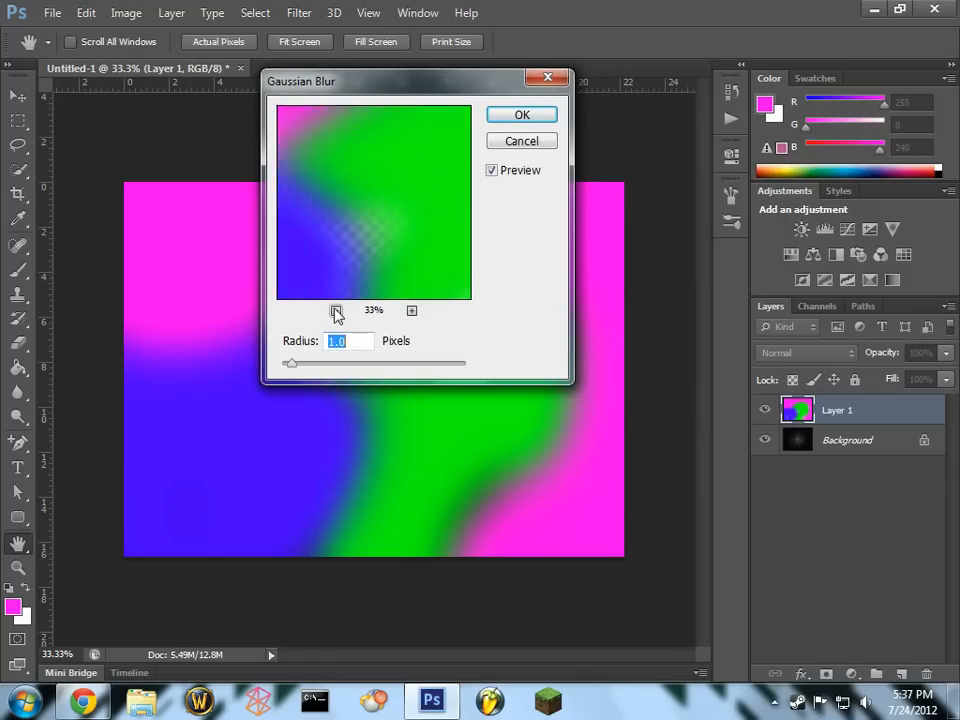
left_click_drag(290, 363, 300, 363)
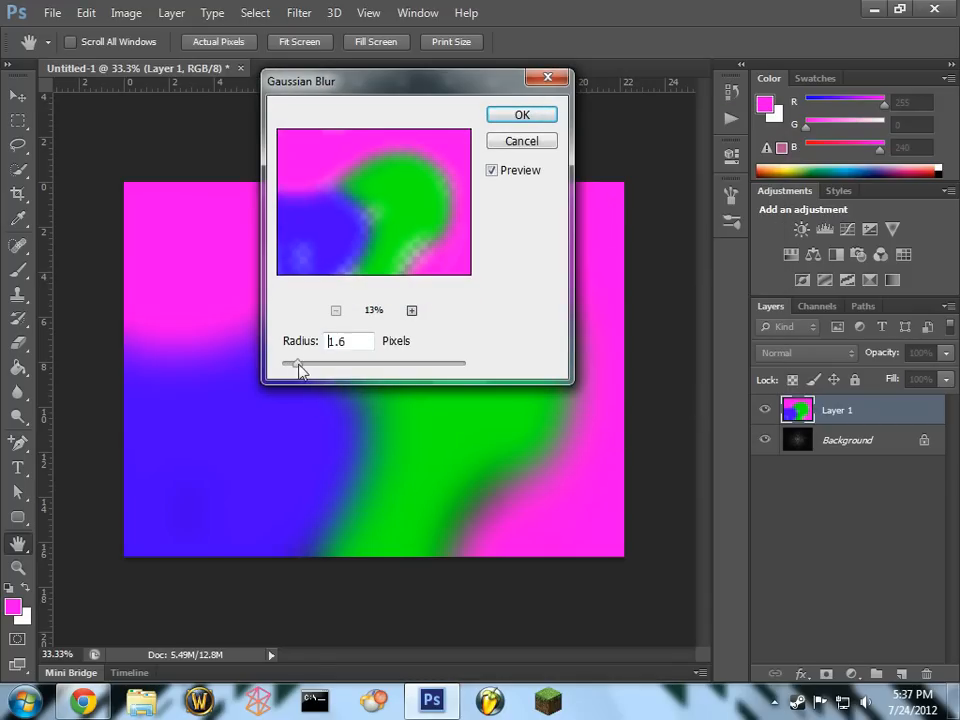
left_click_drag(300, 363, 408, 363)
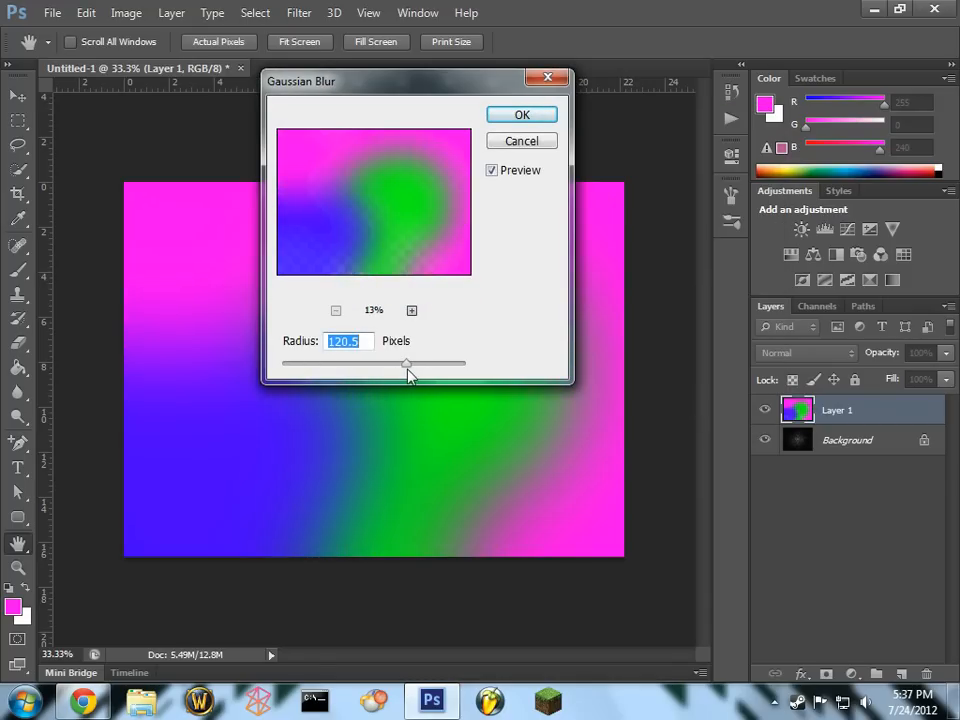
left_click_drag(407, 363, 437, 363)
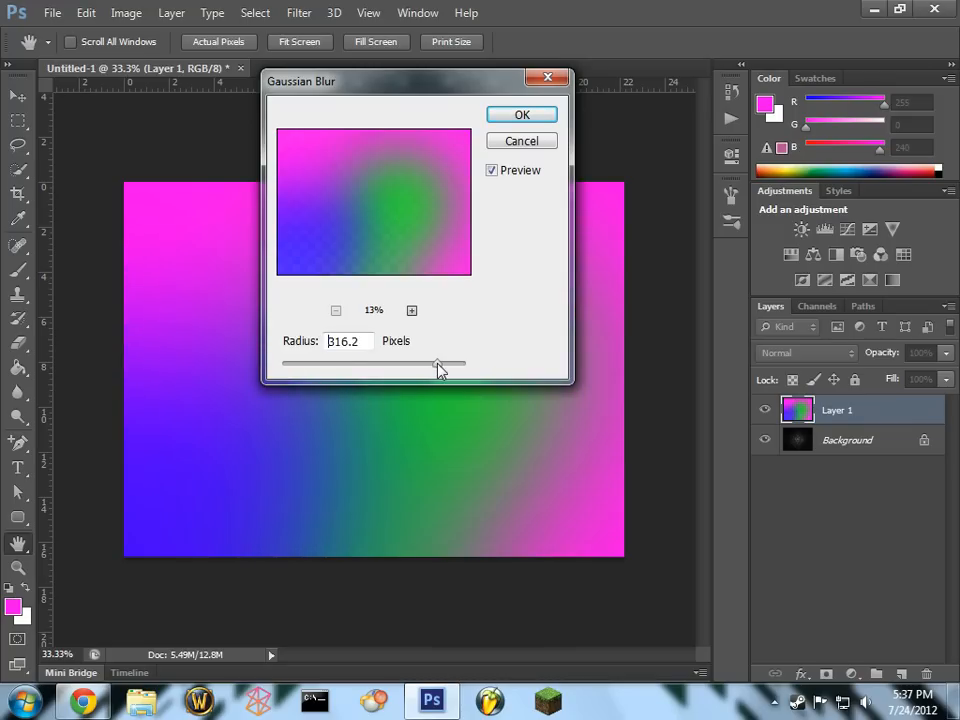
left_click_drag(435, 363, 428, 363)
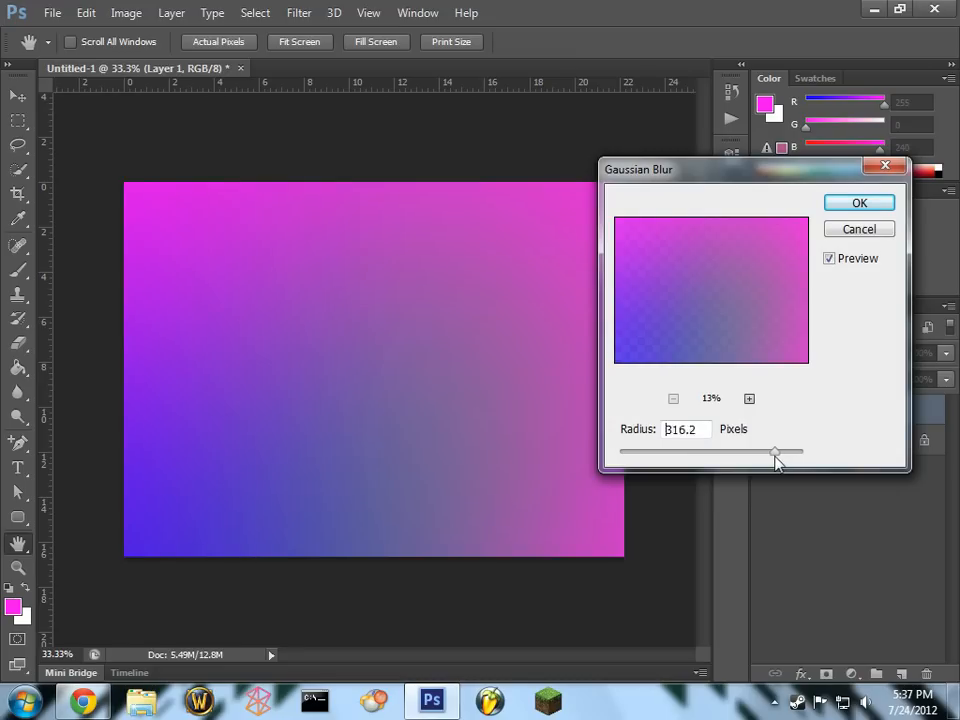
left_click_drag(775, 453, 768, 453)
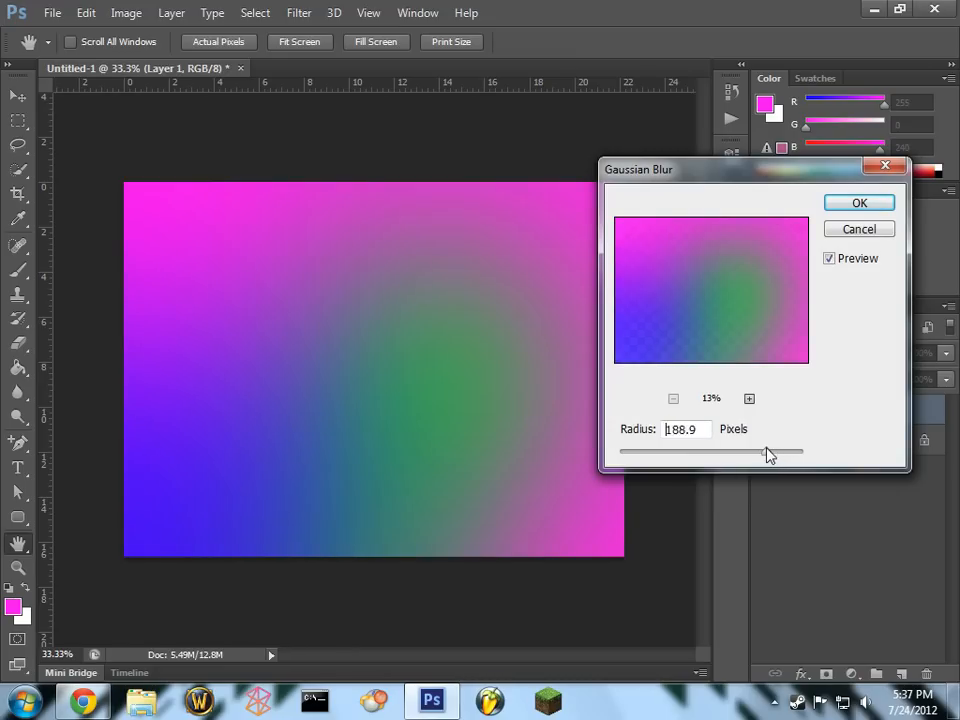
left_click_drag(745, 452, 773, 452)
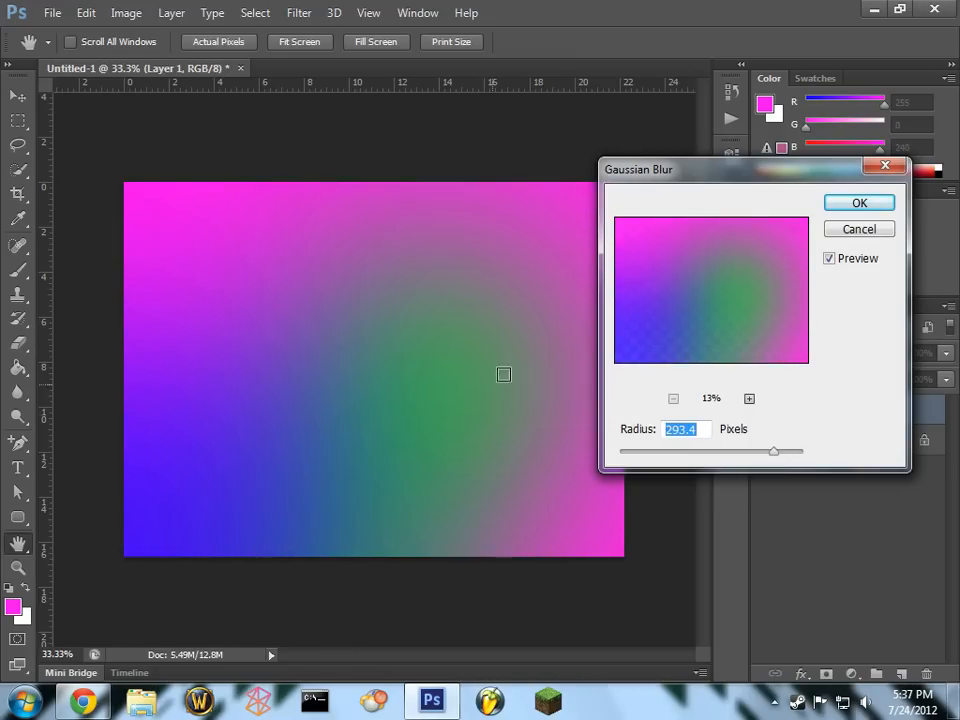
left_click(858, 202)
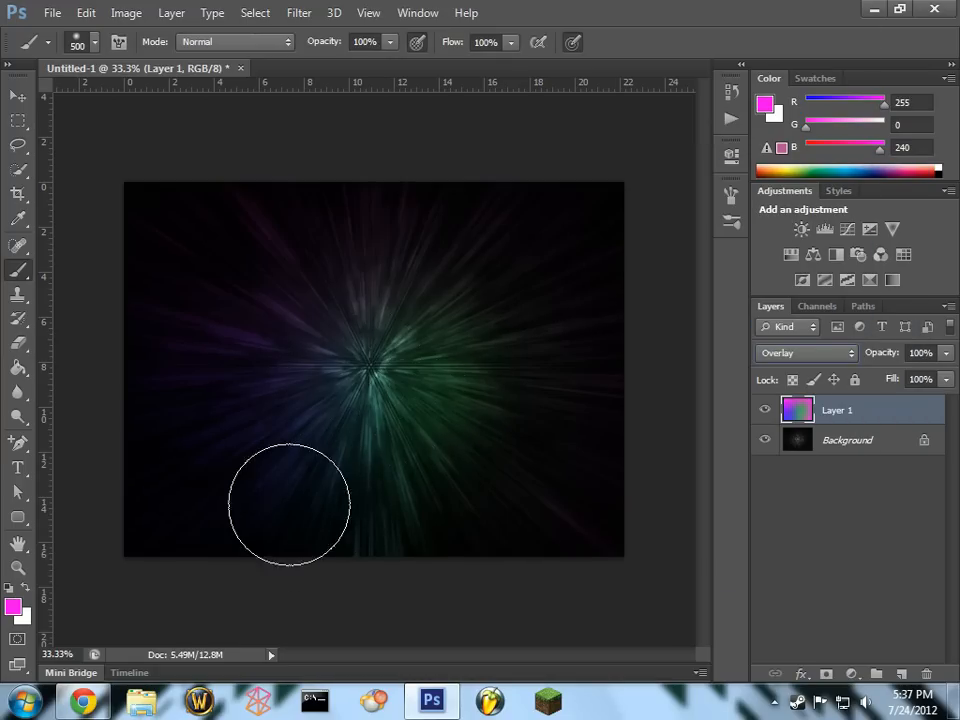
mouse_move(310, 345)
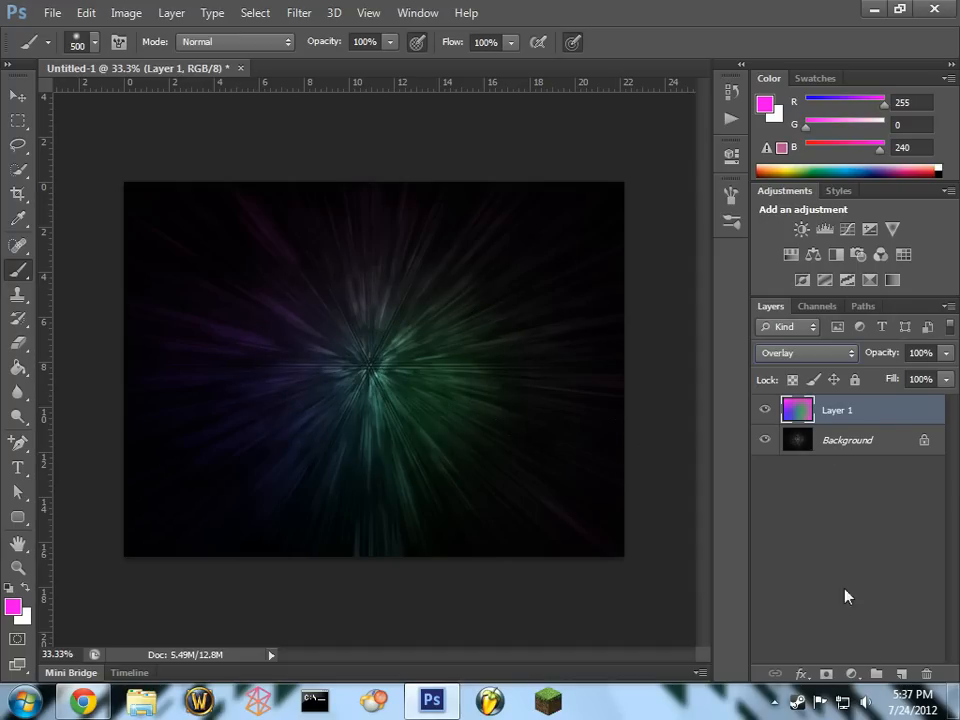
mouse_move(875, 673)
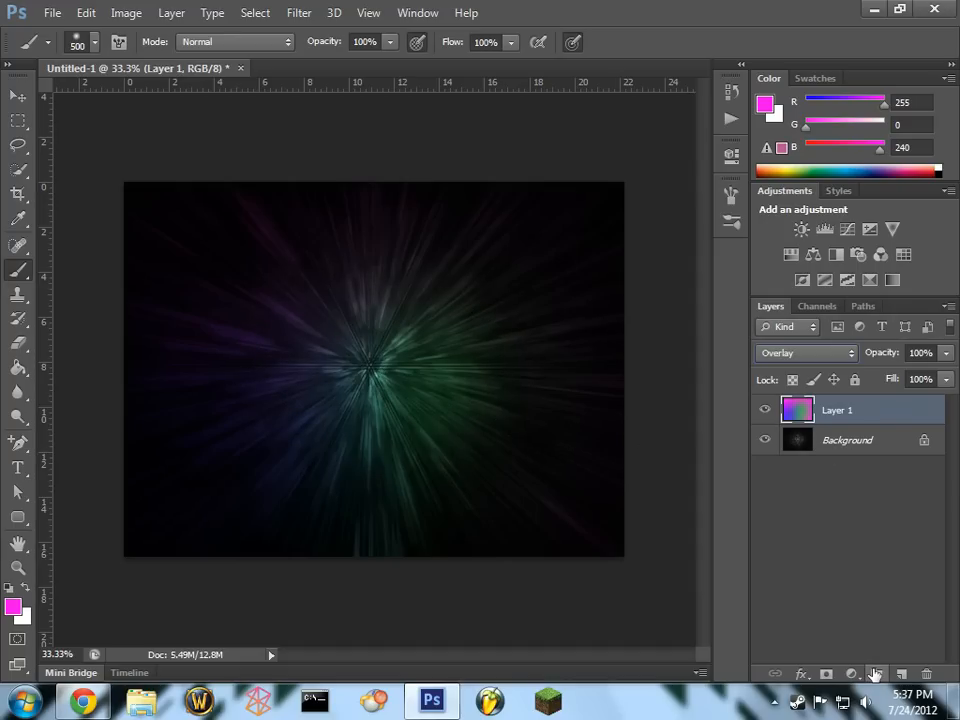
mouse_move(890, 544)
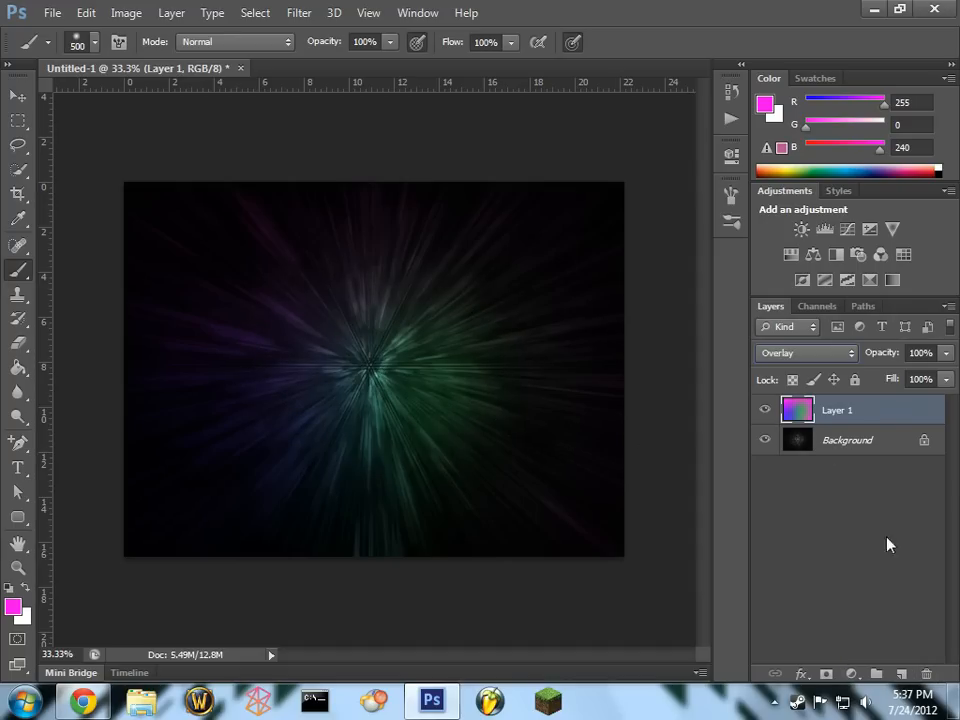